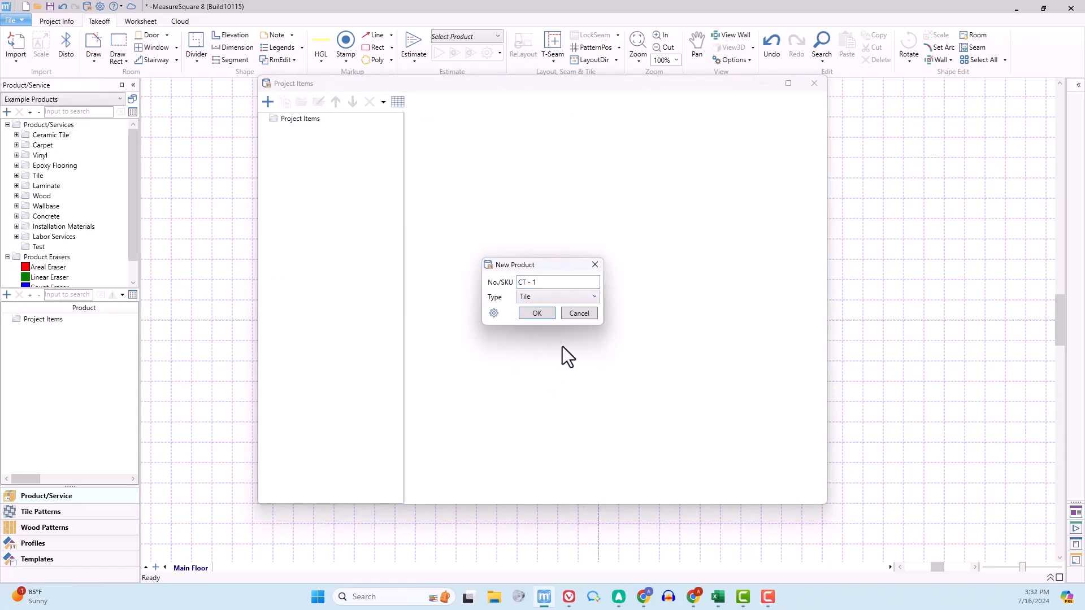
Create the tile product CT-1 and start choosing its unit of measure
{"action": "left_click", "coordinate": [536, 312]}
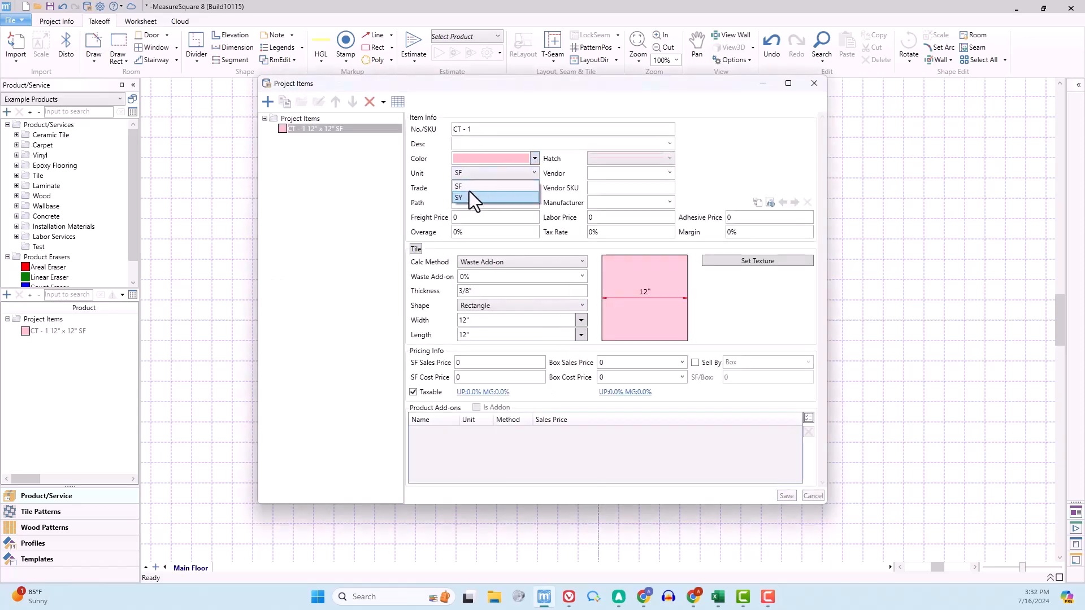
{"action": "left_click", "coordinate": [458, 188]}
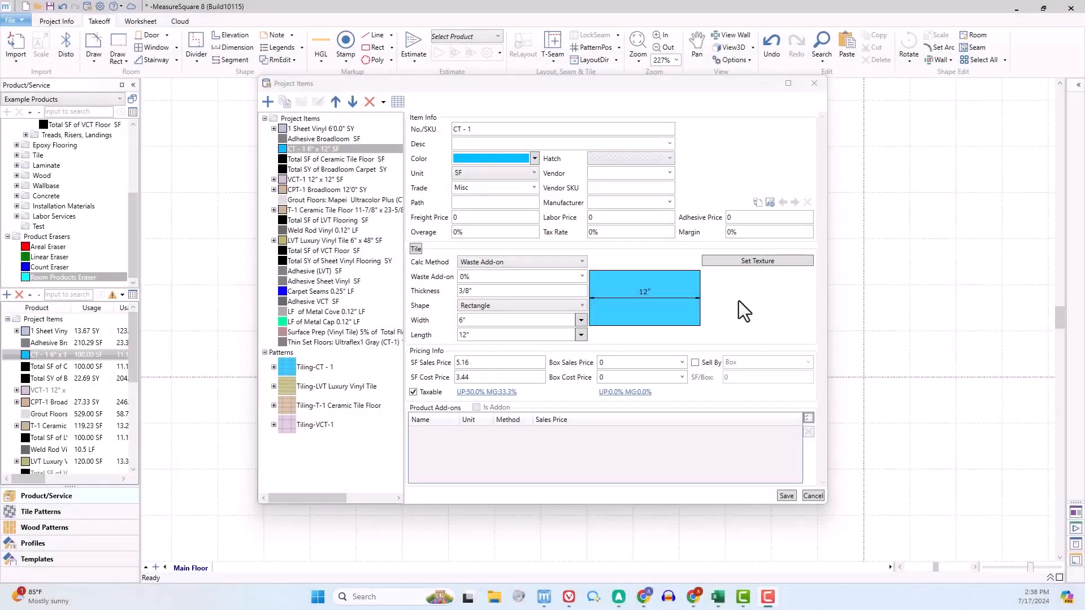
Enable Sell By, add package units such as Gal/Bucket, and sell CT-1 by the Box
{"action": "left_click", "coordinate": [696, 362]}
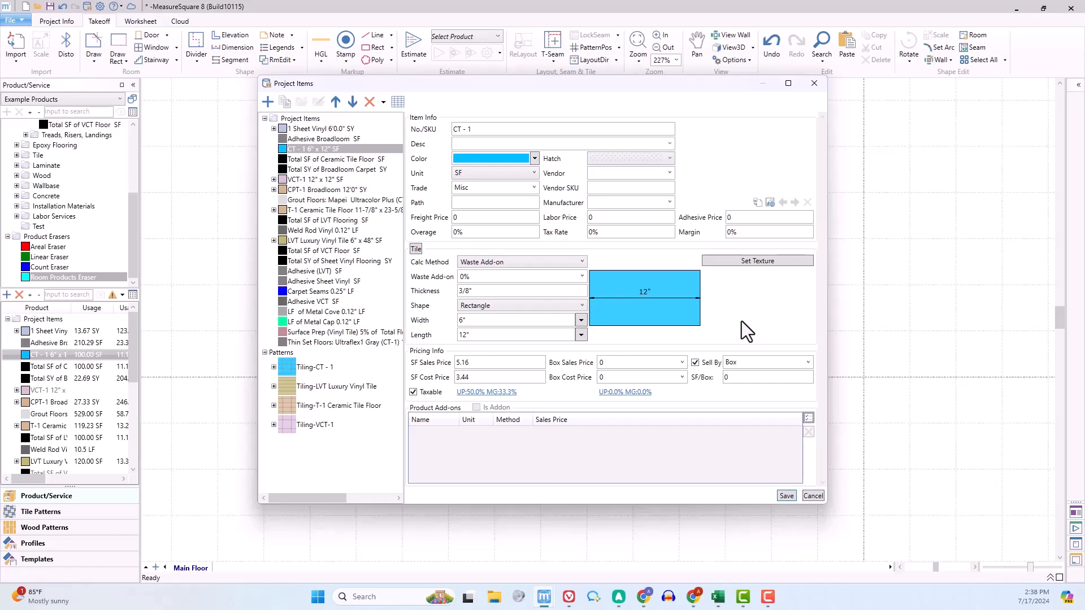
{"action": "left_click", "coordinate": [807, 363]}
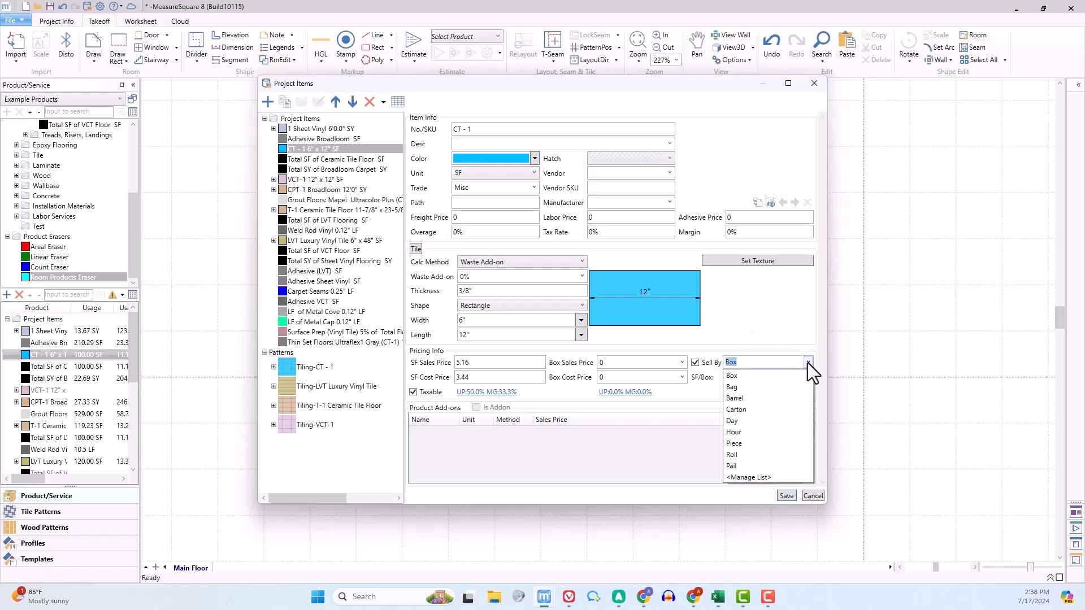
{"action": "left_click", "coordinate": [748, 477]}
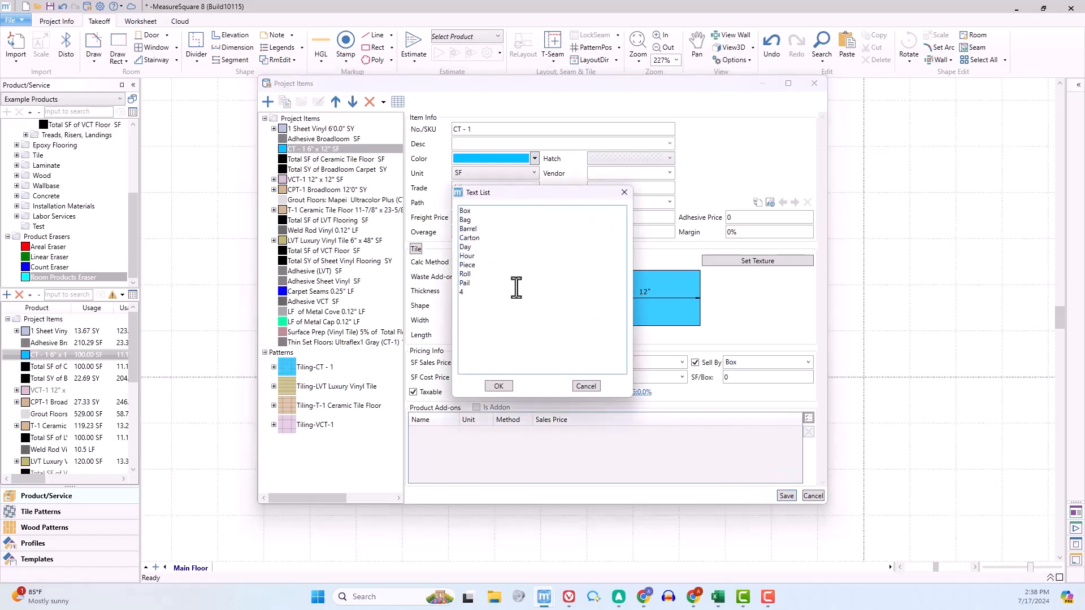
{"action": "type", "text": "Gal/Bucket"}
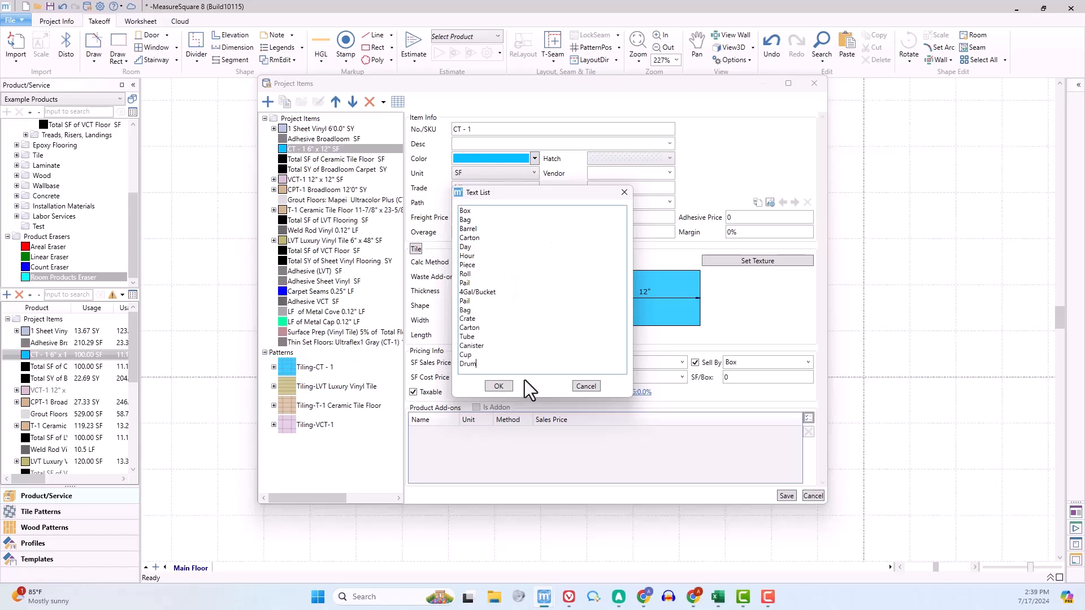
{"action": "left_click", "coordinate": [499, 386]}
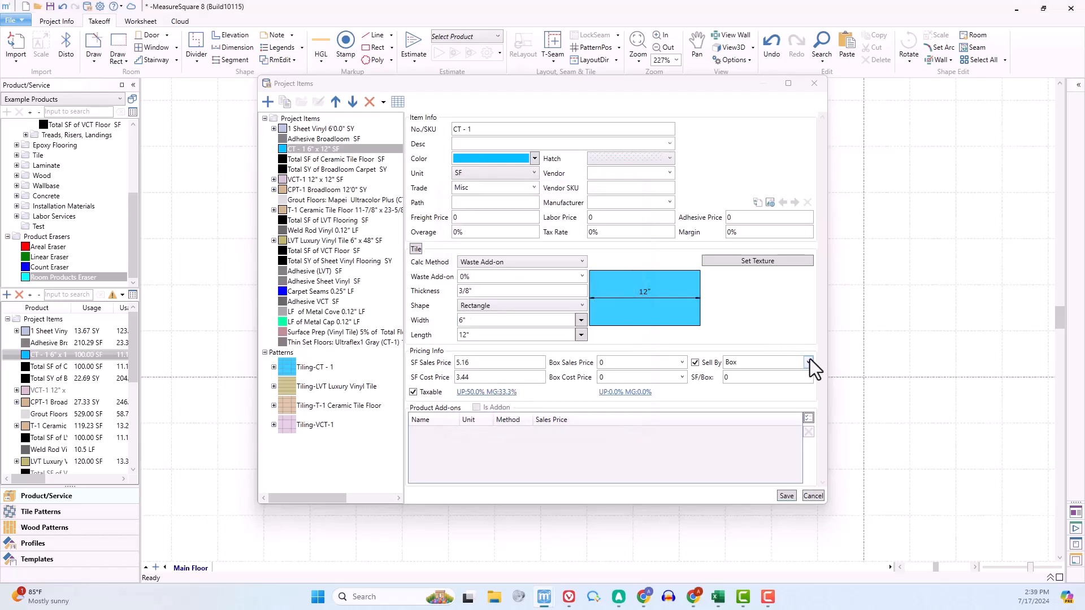
{"action": "left_click", "coordinate": [807, 362]}
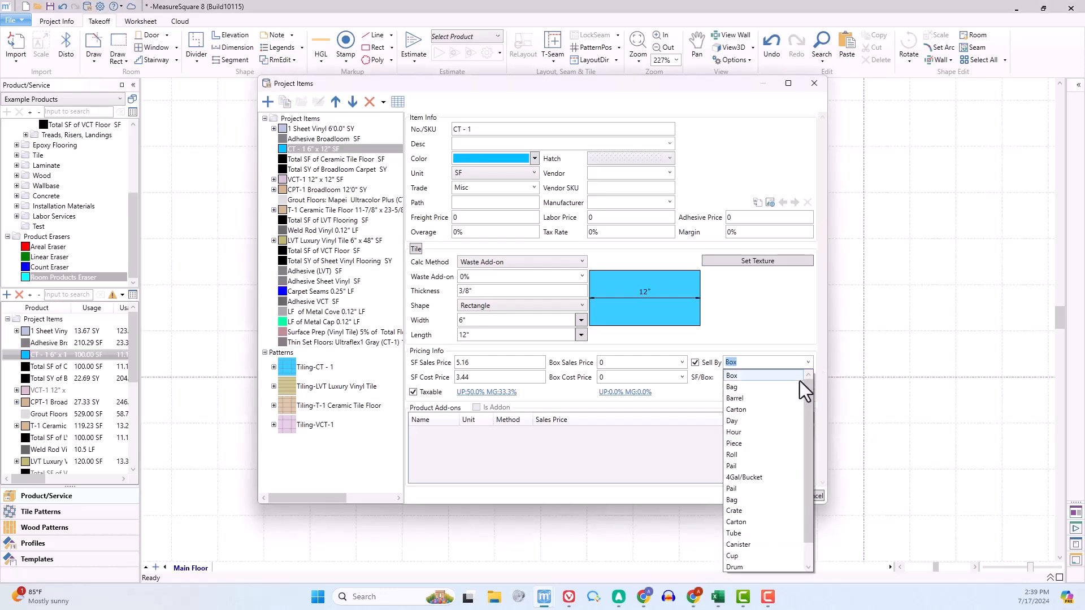
{"action": "left_click", "coordinate": [731, 375]}
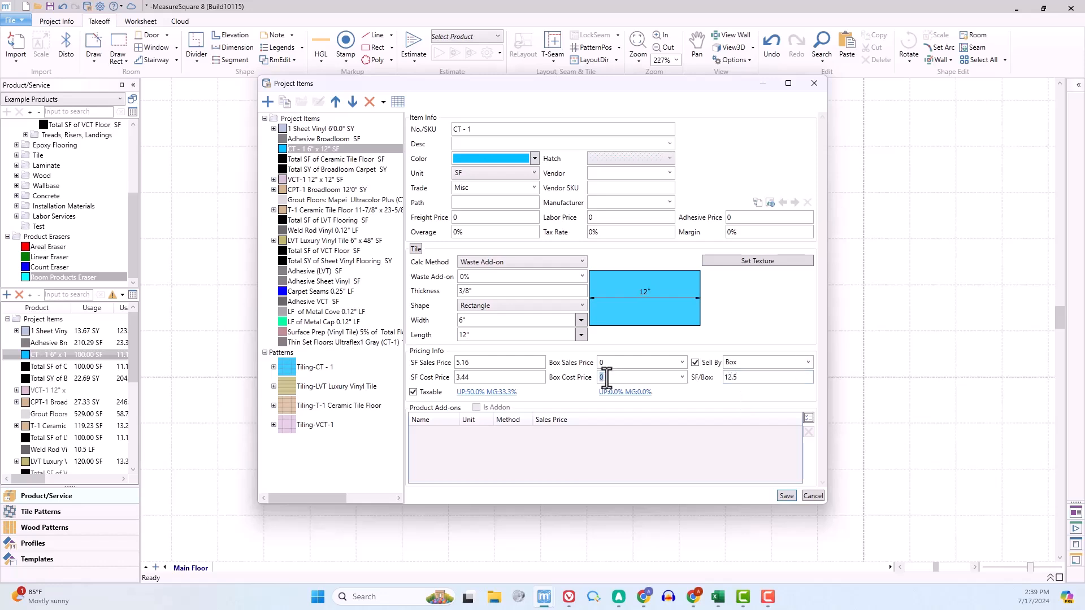
Set CT-1's box sales price to 64.50 from a 50% markup on the 43.00 cost
{"action": "left_click", "coordinate": [639, 361]}
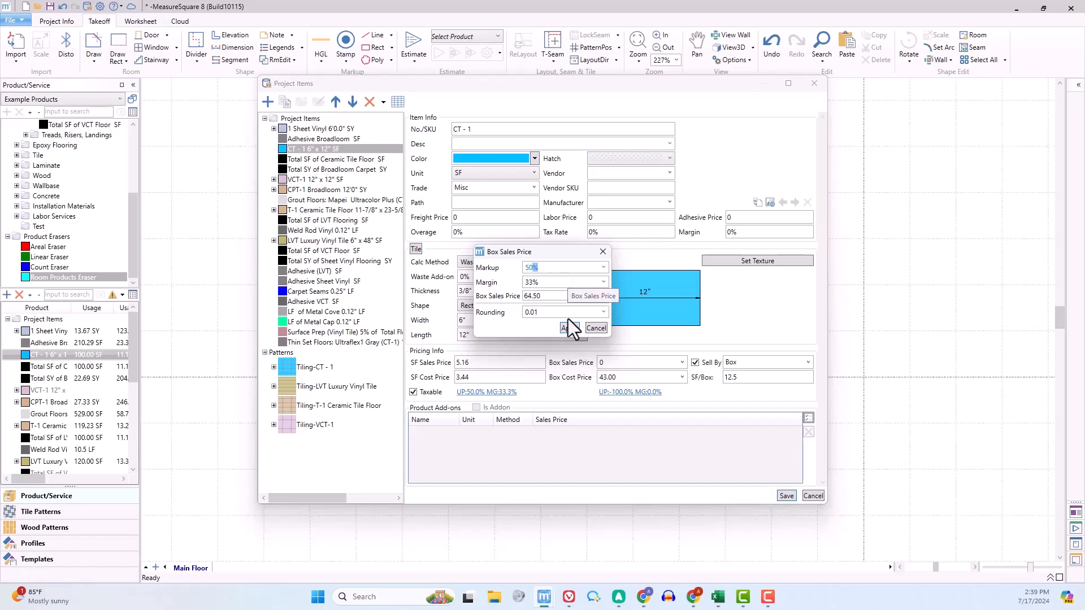
{"action": "left_click", "coordinate": [564, 327]}
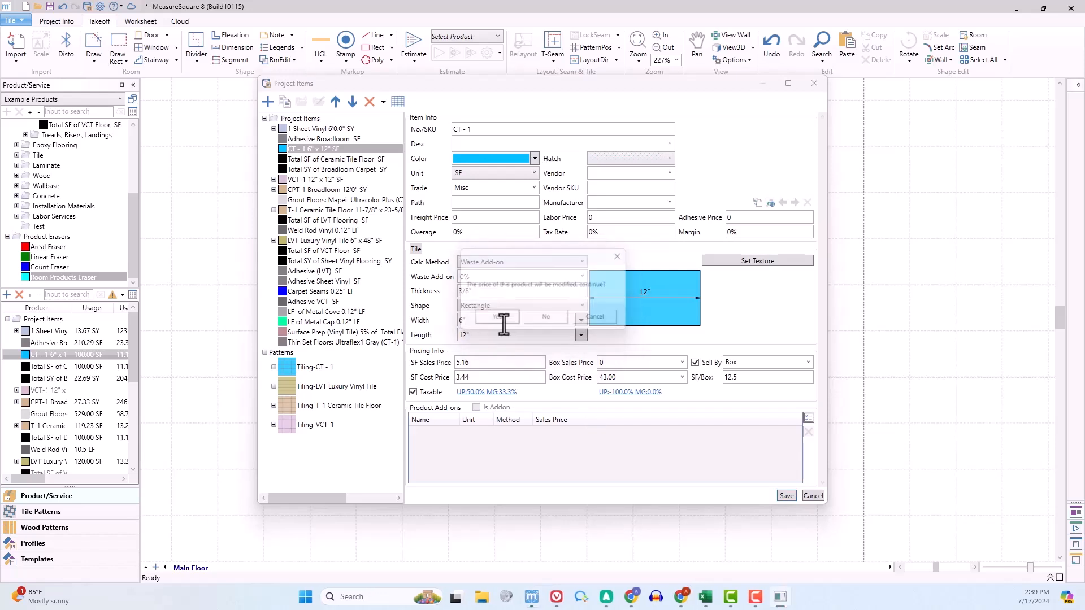
{"action": "left_click", "coordinate": [504, 317]}
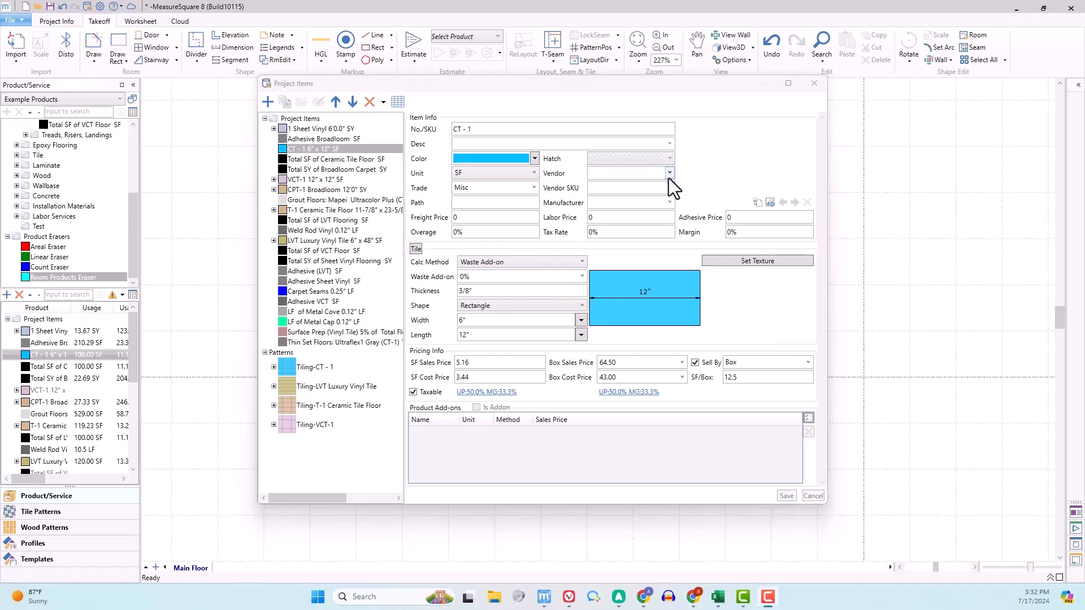
Build the vendor list with new vendor names including Shaw
{"action": "left_click", "coordinate": [668, 172]}
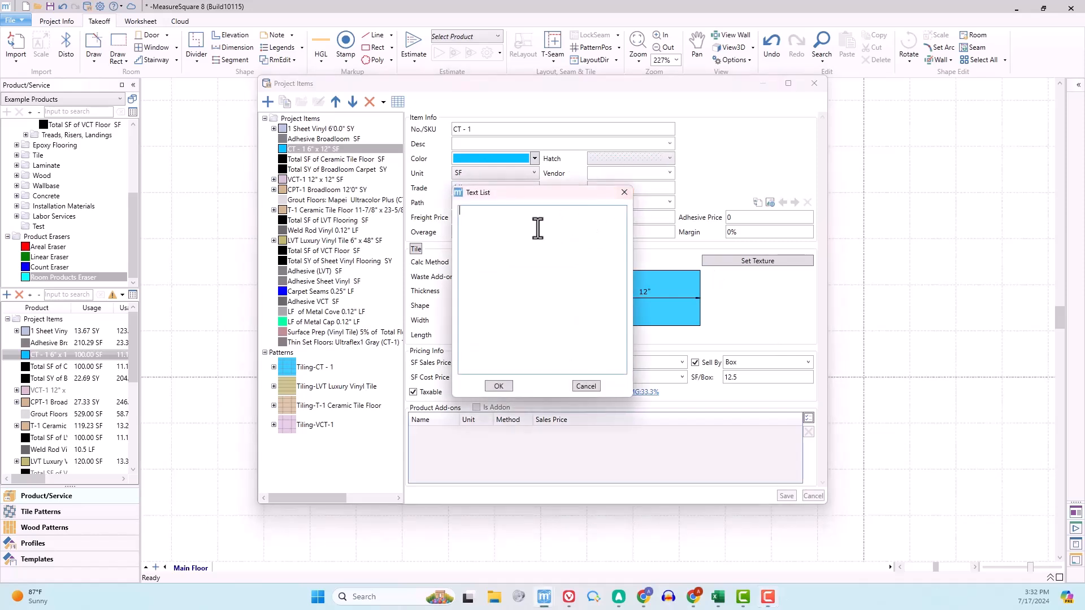
{"action": "type", "text": "s"}
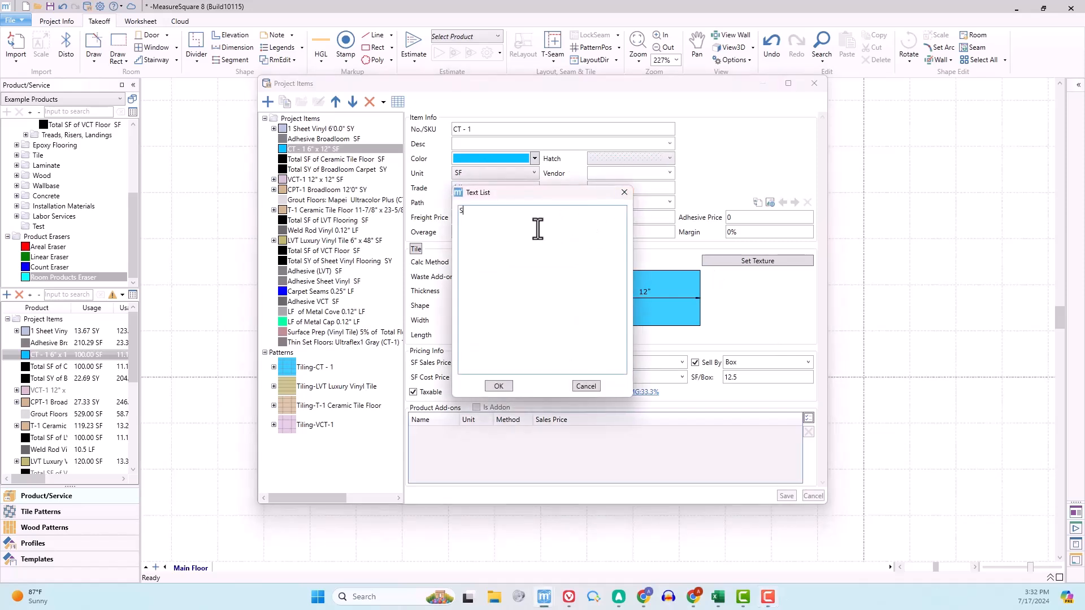
{"action": "type", "text": "Shaw"}
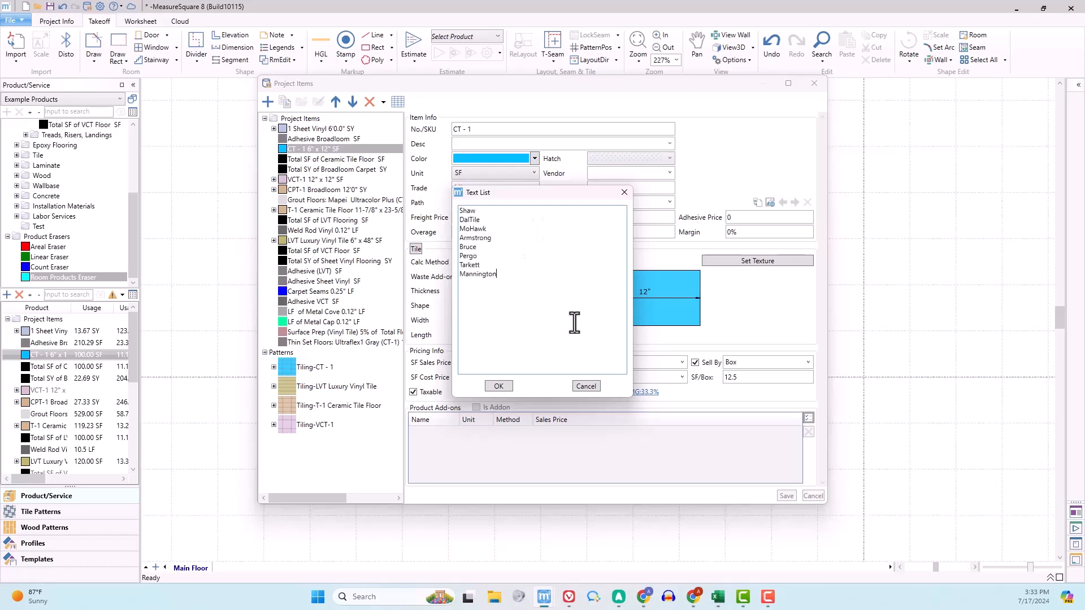
{"action": "left_click", "coordinate": [498, 386]}
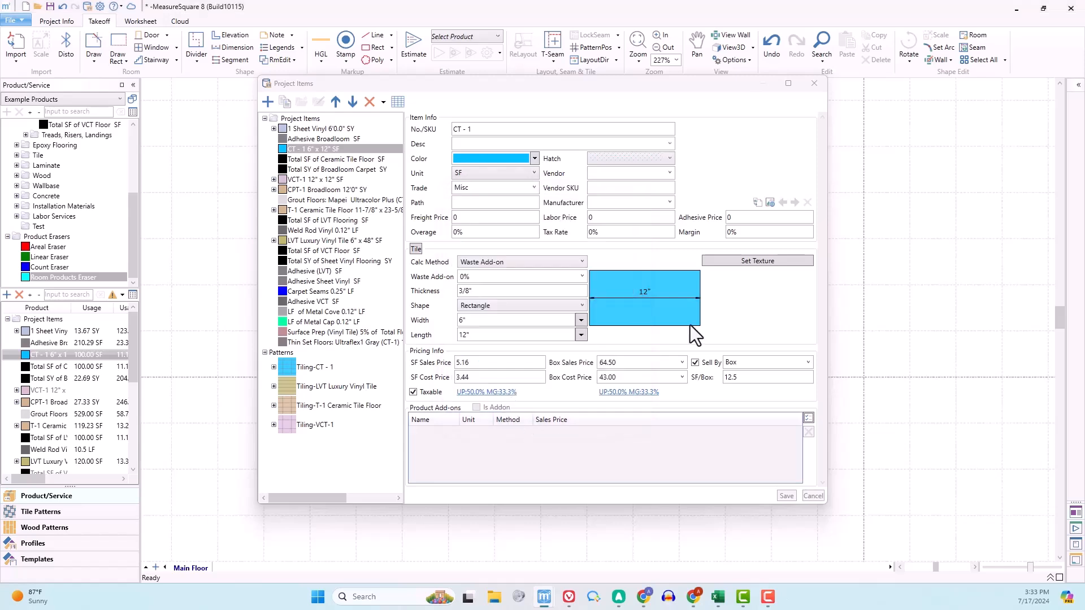
Make DalTile CT-1's vendor with vendor SKU 36MOD1P
{"action": "left_click", "coordinate": [667, 173]}
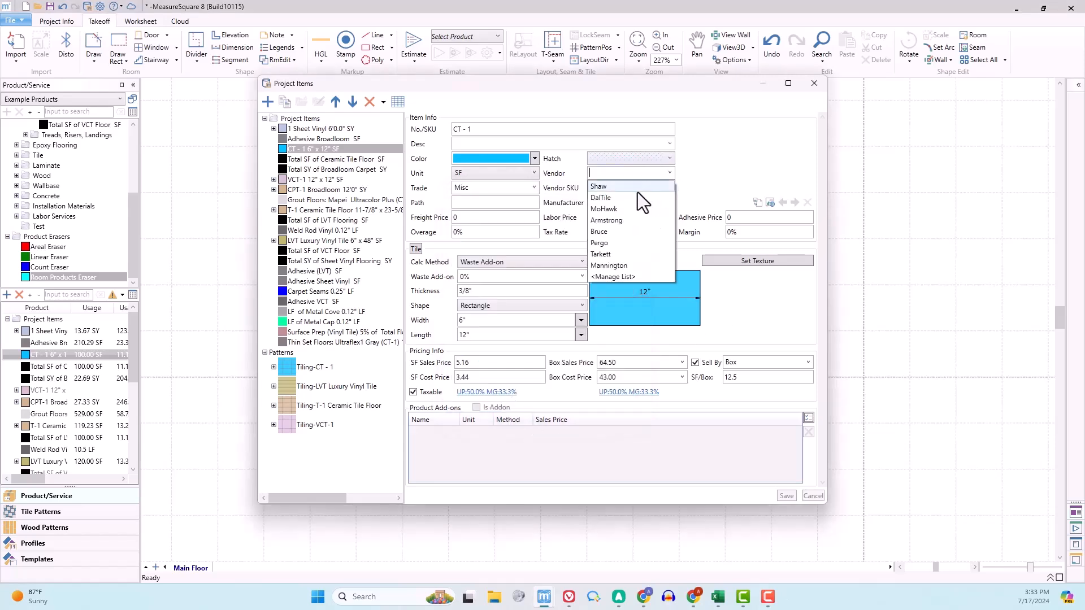
{"action": "left_click", "coordinate": [601, 197]}
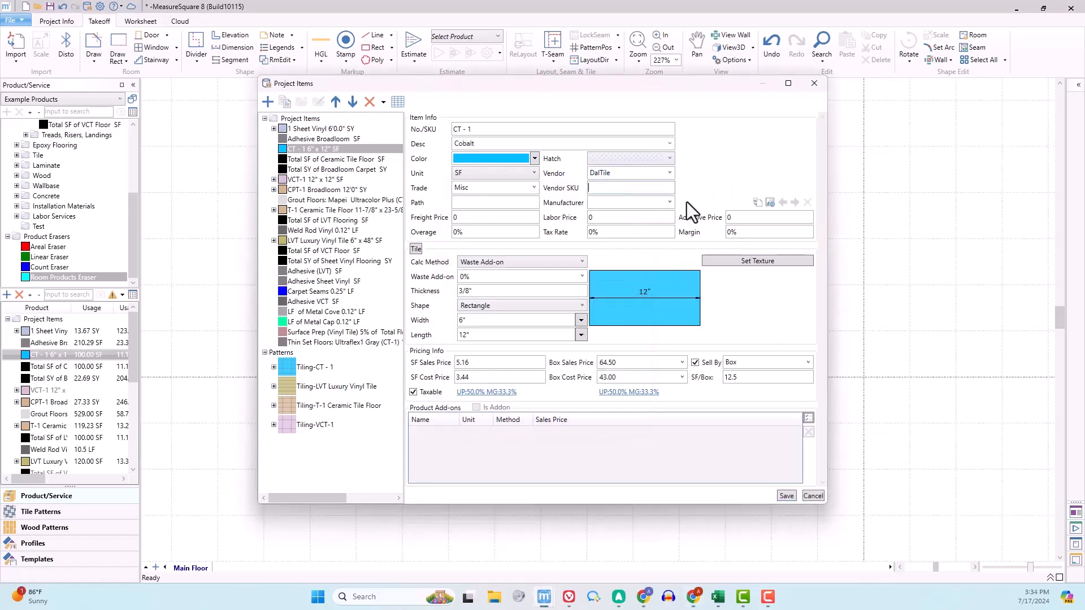
{"action": "type", "text": "36MO"}
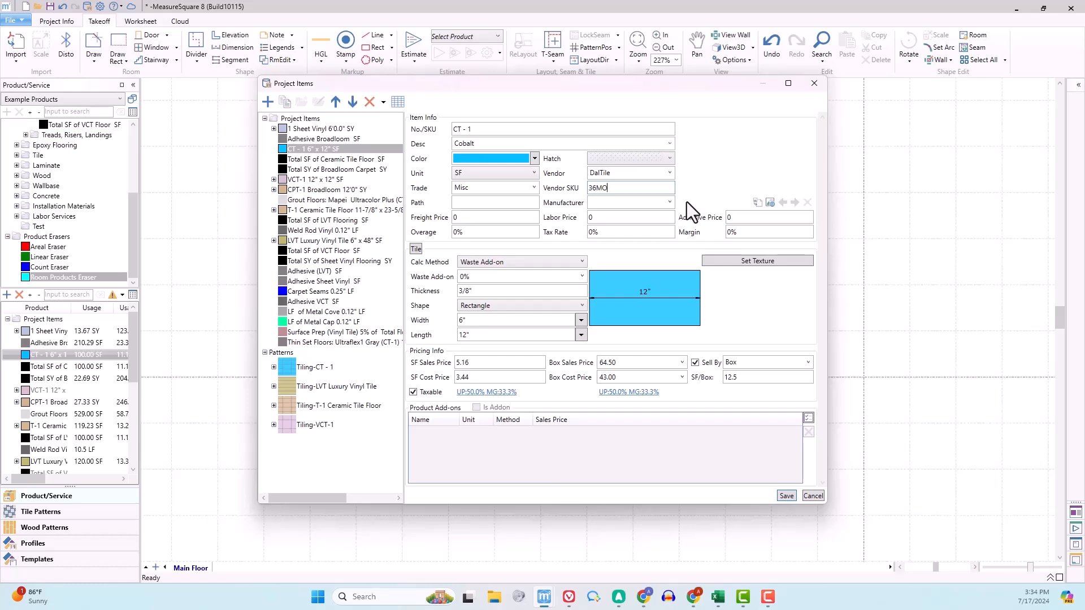
{"action": "type", "text": "D1P-M"}
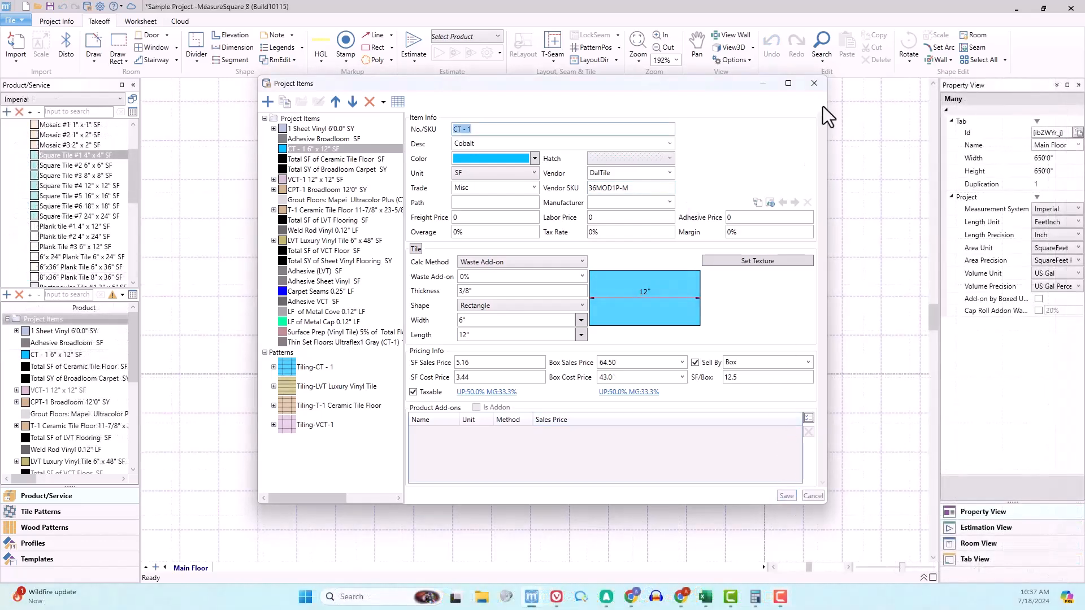
Return to the drawing and create a new product named Sample Add-on with its type
{"action": "left_click", "coordinate": [814, 83]}
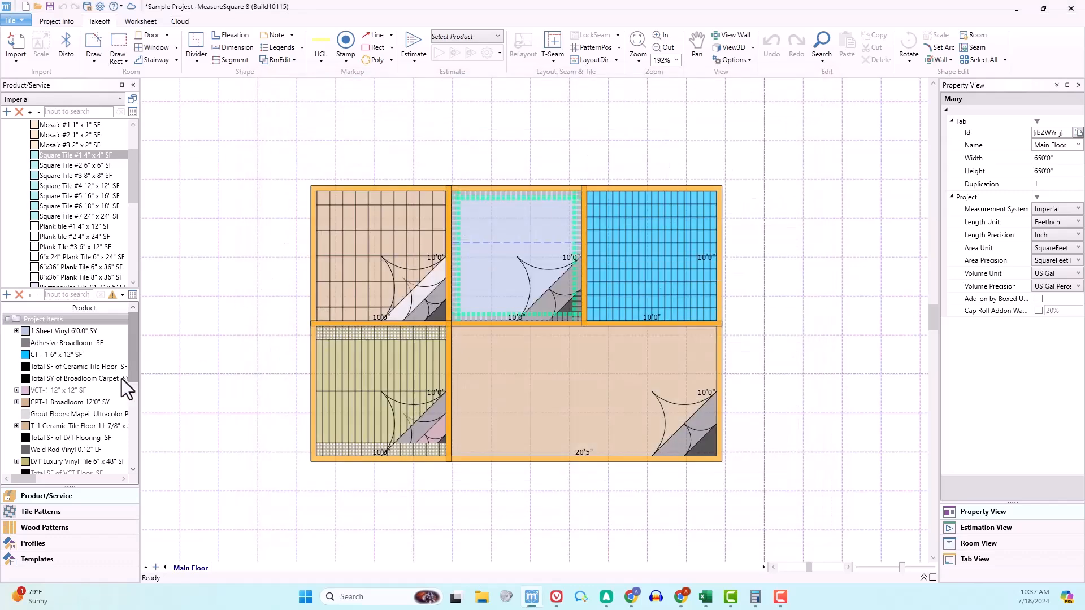
{"action": "mouse_move", "coordinate": [7, 294]}
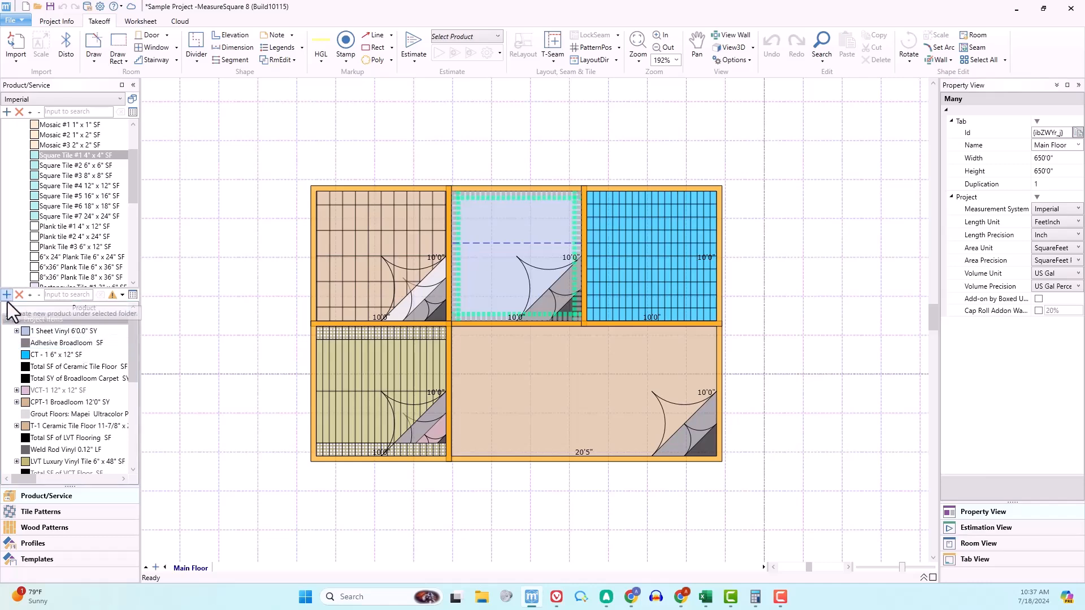
{"action": "left_click", "coordinate": [6, 293]}
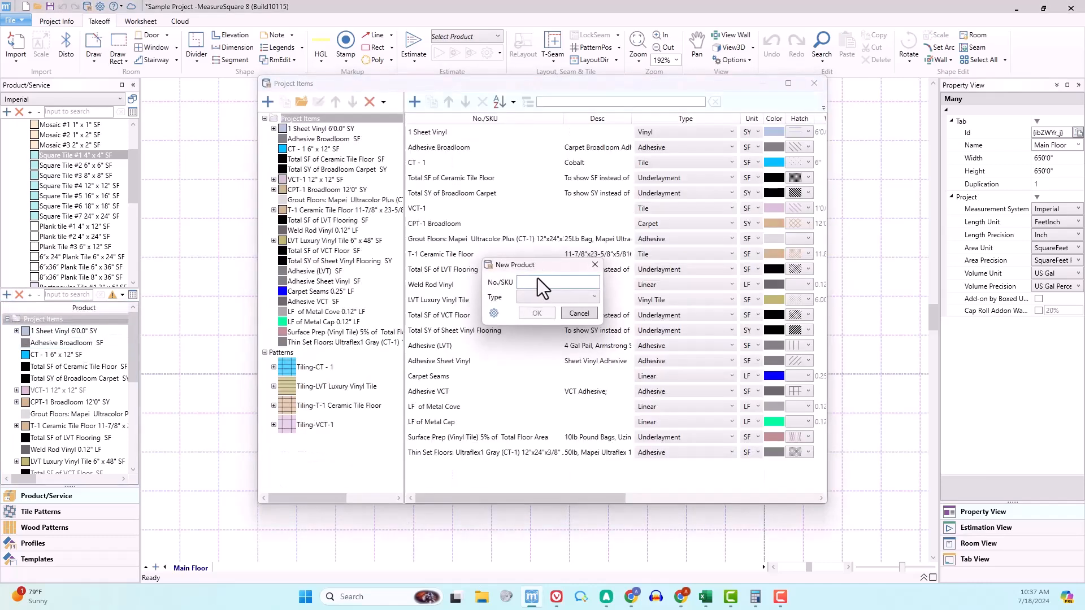
{"action": "type", "text": "Sample Add-"}
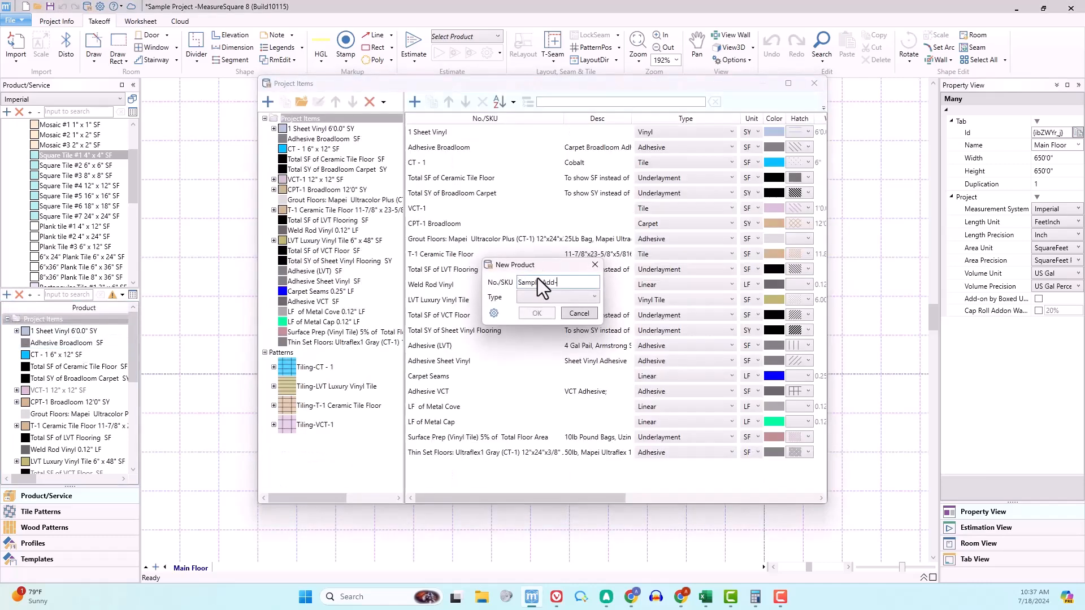
{"action": "left_click", "coordinate": [593, 297]}
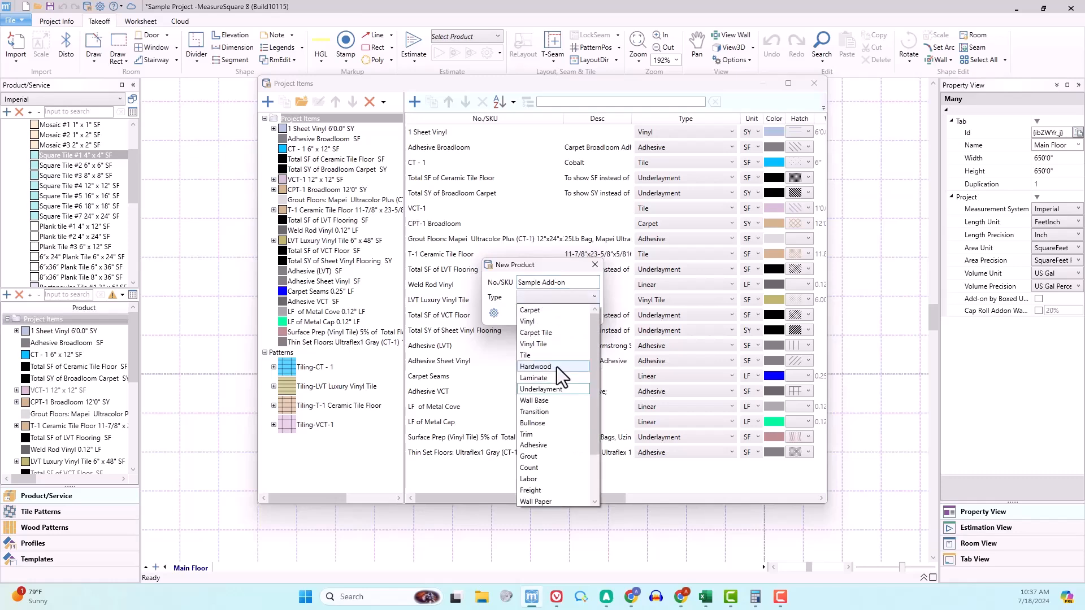
{"action": "left_click", "coordinate": [593, 265]}
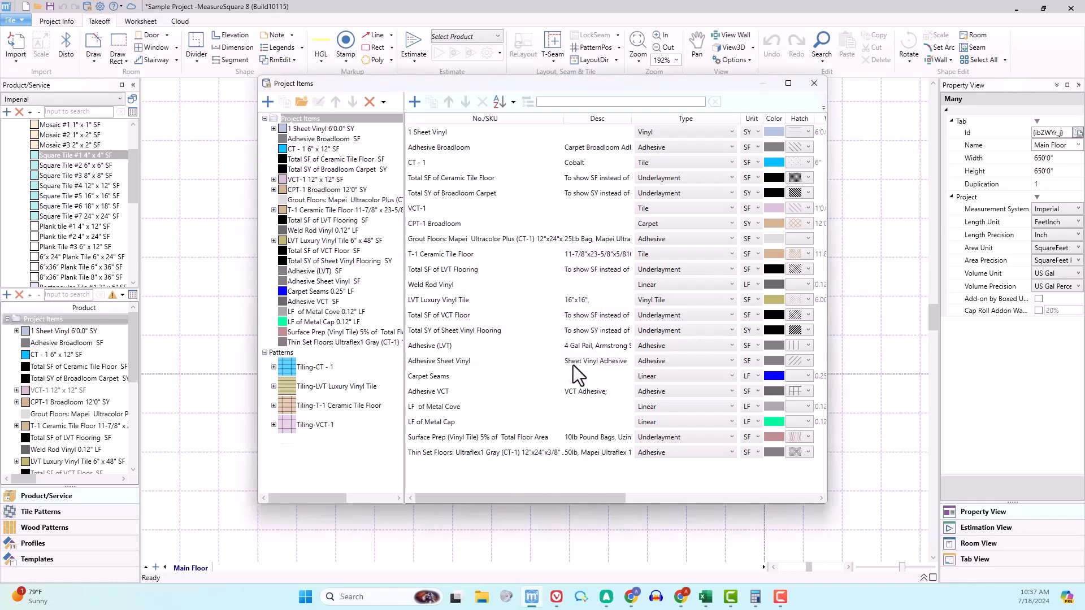
Save Sample Add-on as a labor add-on and expand the Labor Services category
{"action": "left_click", "coordinate": [269, 101]}
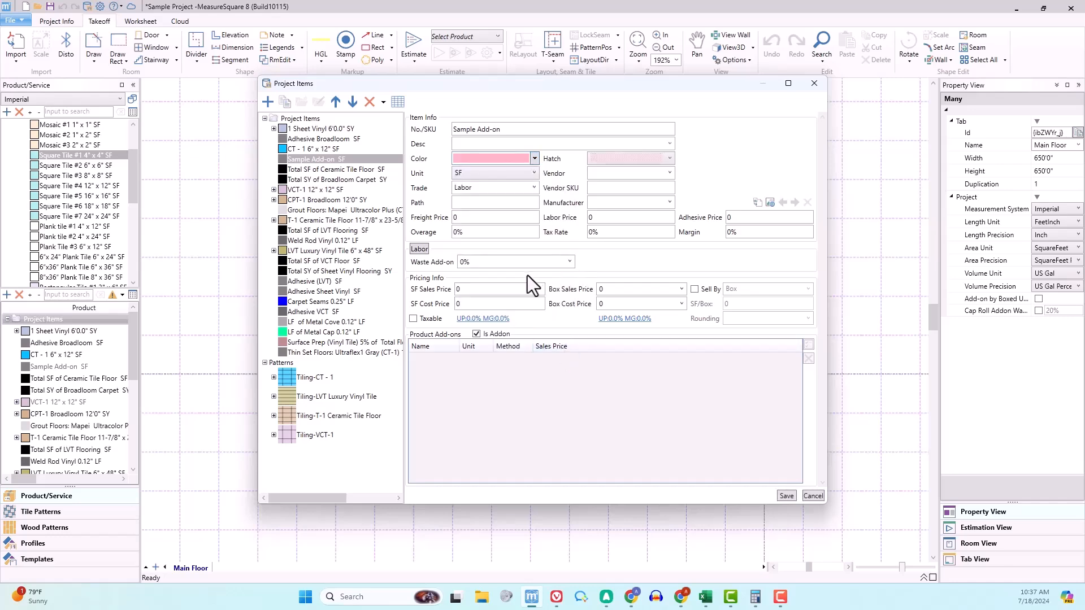
{"action": "left_click", "coordinate": [813, 495]}
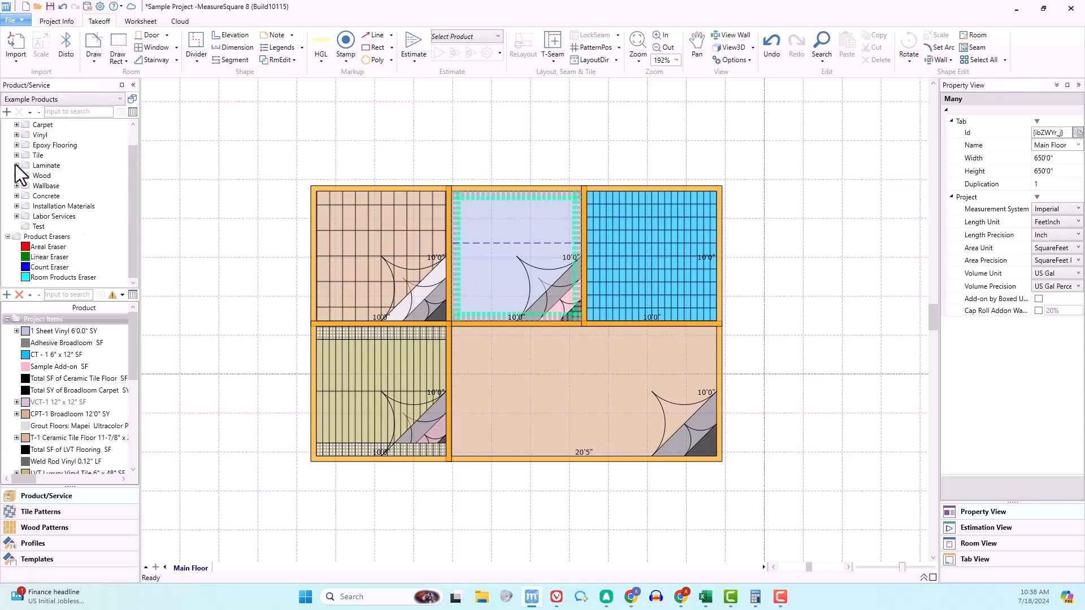
{"action": "left_click", "coordinate": [16, 216]}
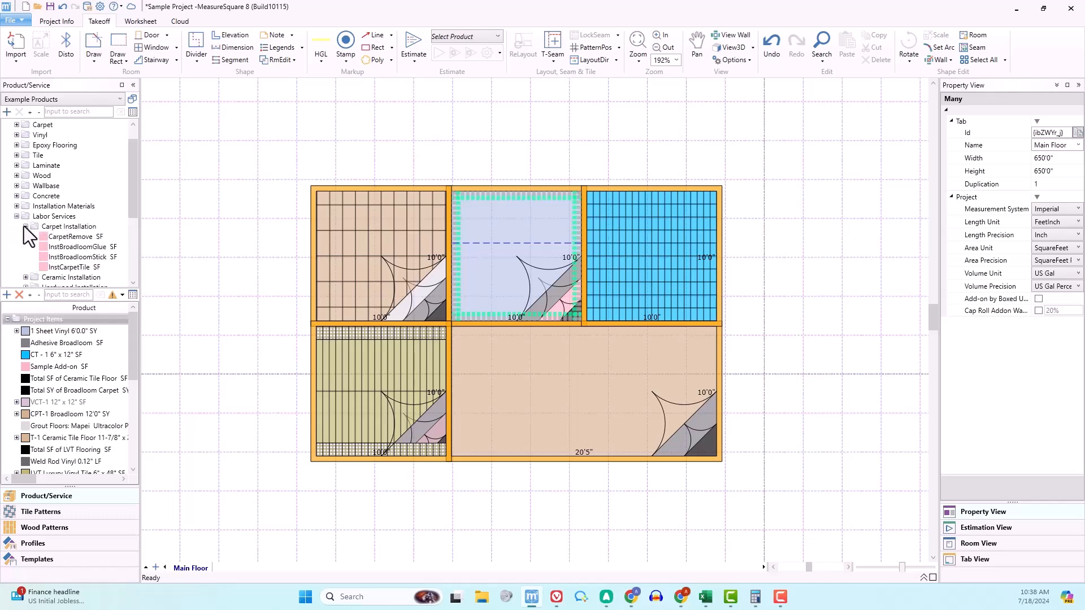
{"action": "left_click", "coordinate": [25, 226]}
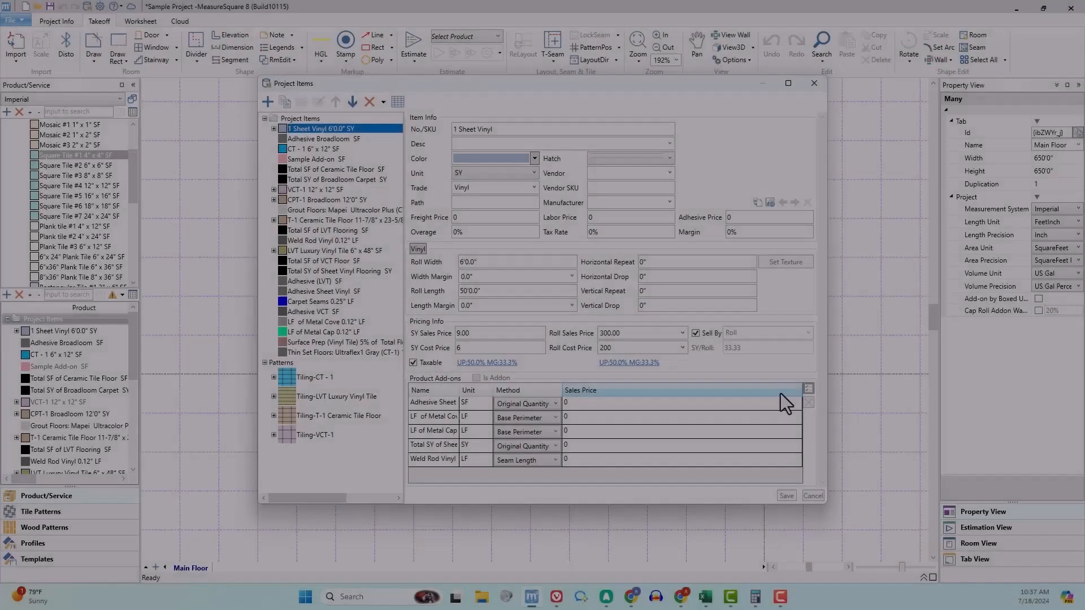
Add Sample Add-on to 1 Sheet Vinyl with the Product Usage method and save
{"action": "left_click", "coordinate": [807, 388]}
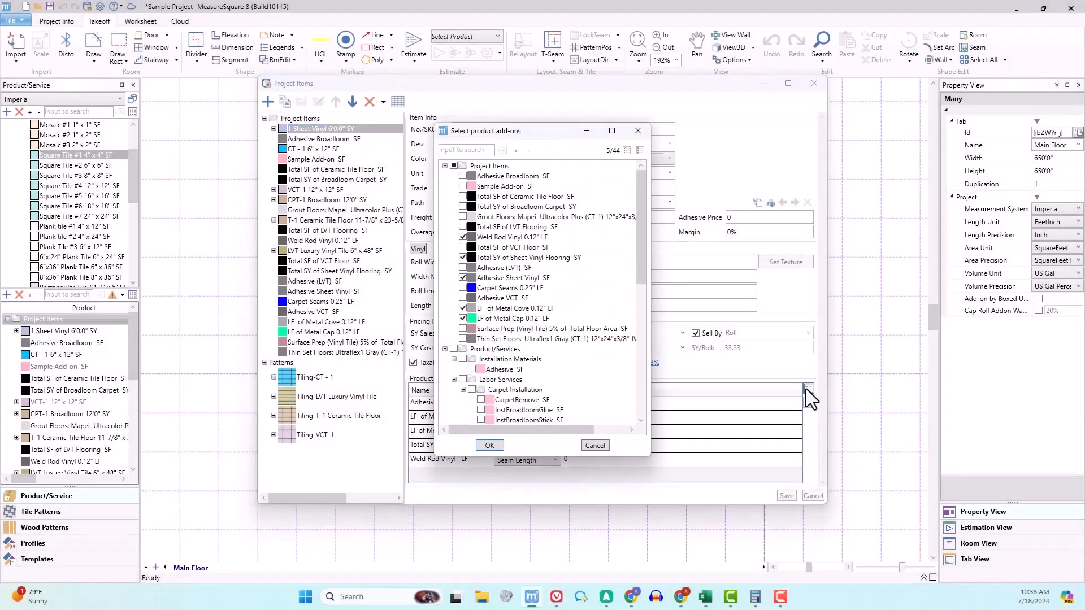
{"action": "left_click", "coordinate": [463, 186]}
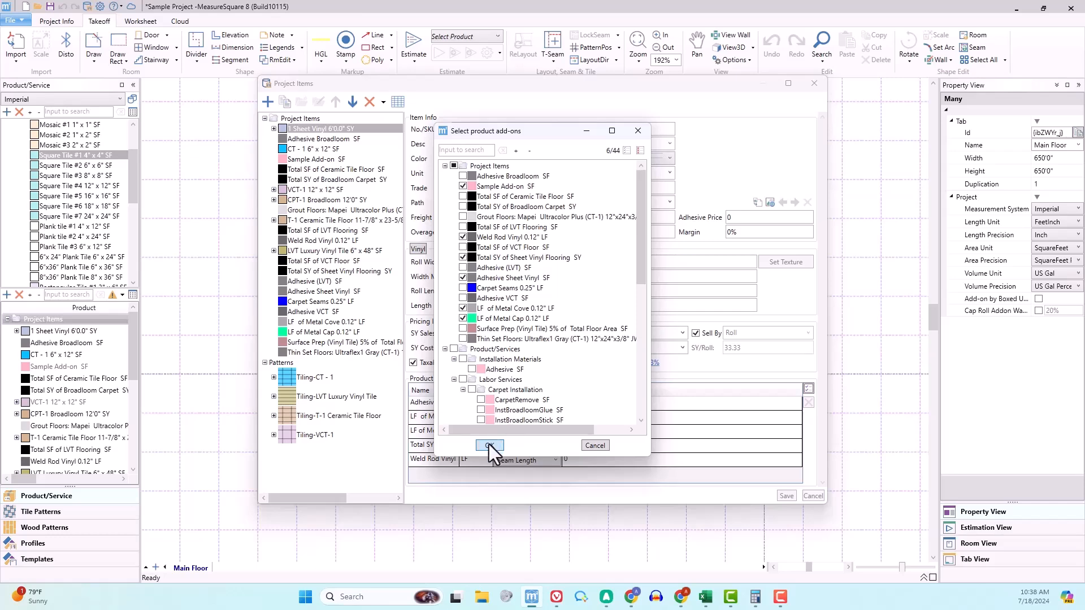
{"action": "left_click", "coordinate": [490, 445]}
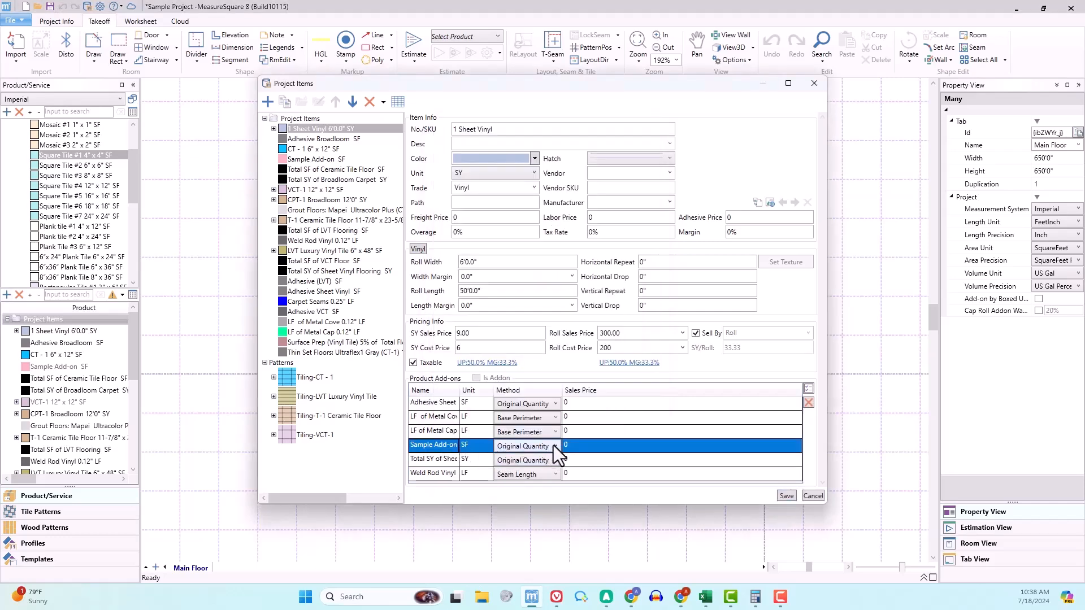
{"action": "left_click", "coordinate": [554, 446]}
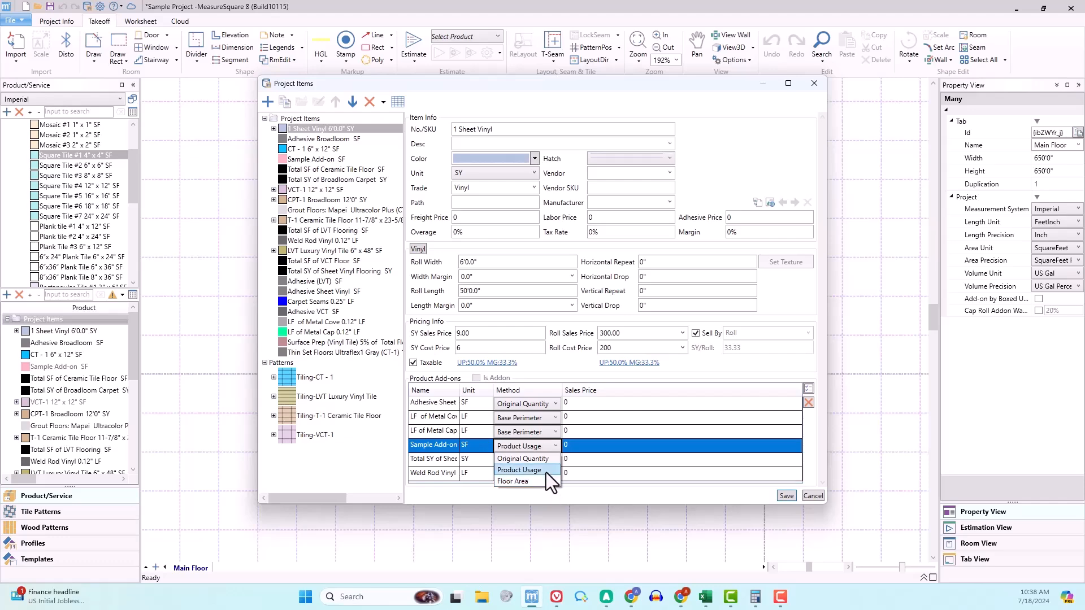
{"action": "left_click", "coordinate": [515, 474]}
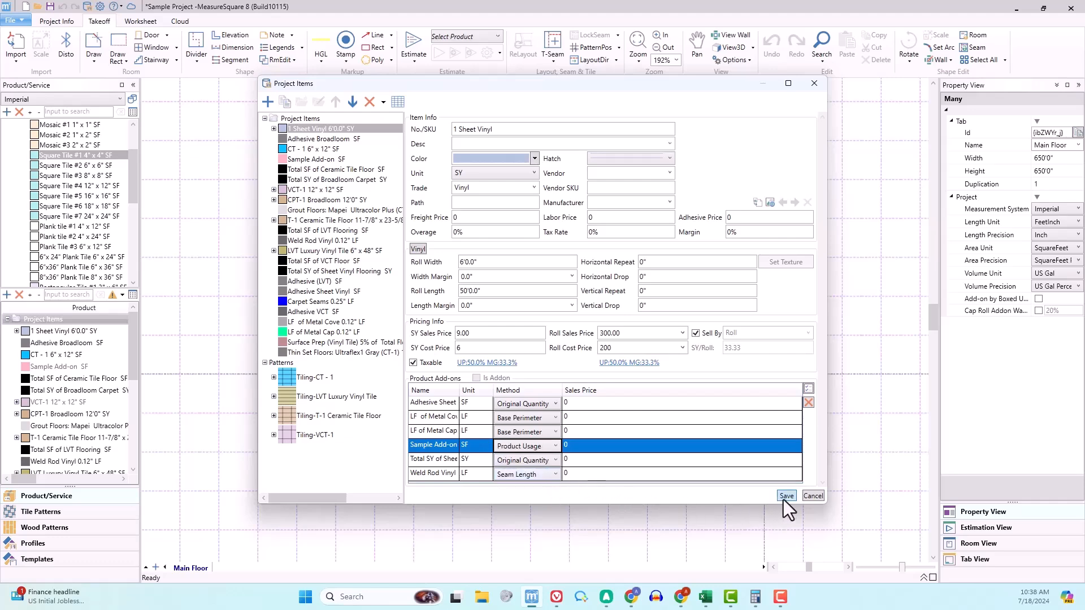
{"action": "left_click", "coordinate": [786, 496]}
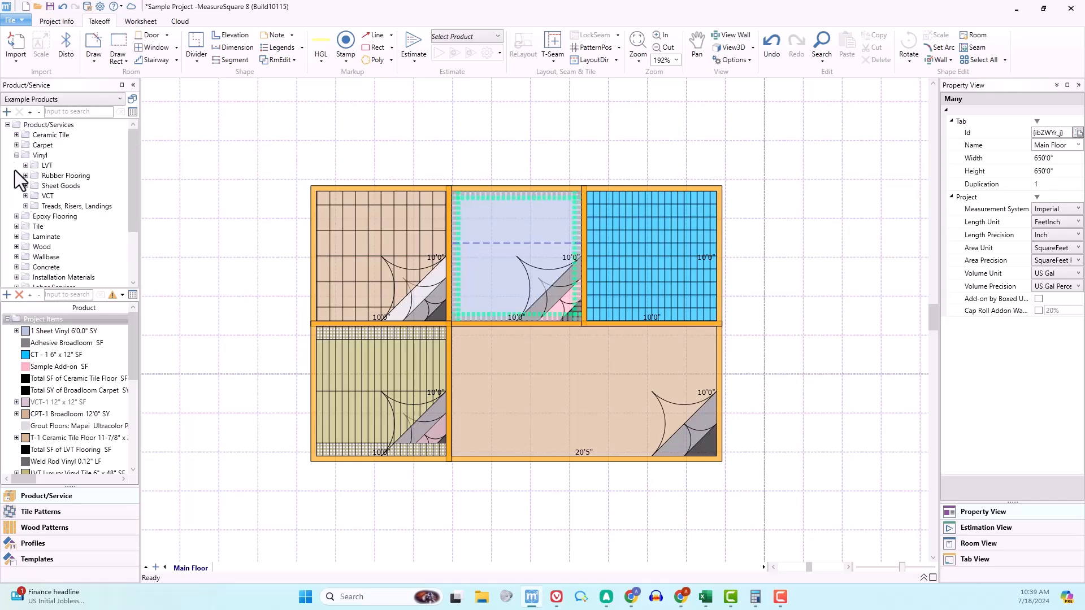
{"action": "left_click", "coordinate": [25, 185]}
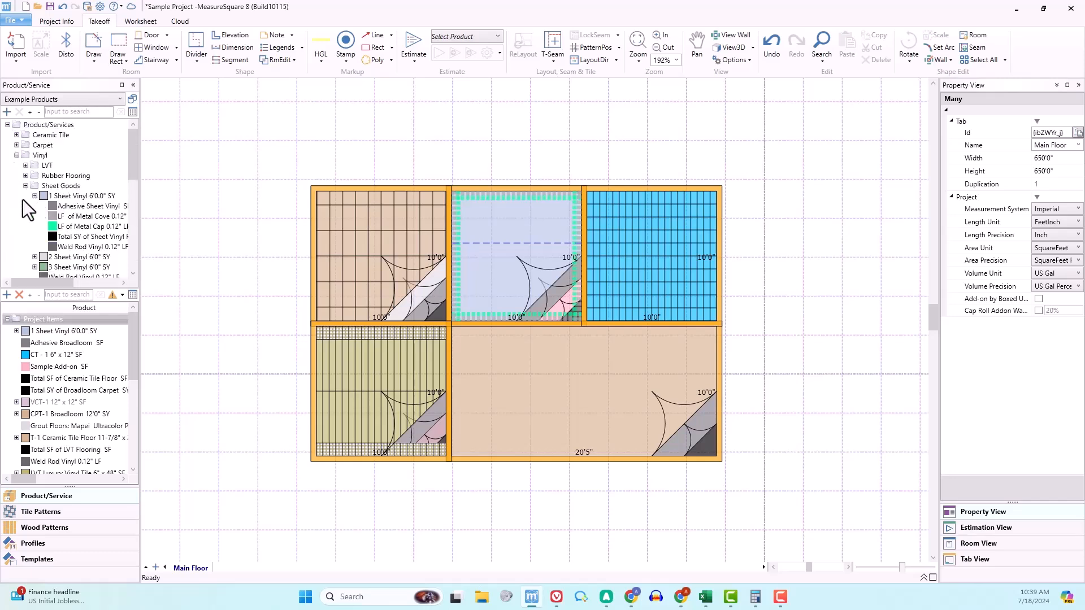
{"action": "left_click", "coordinate": [34, 206]}
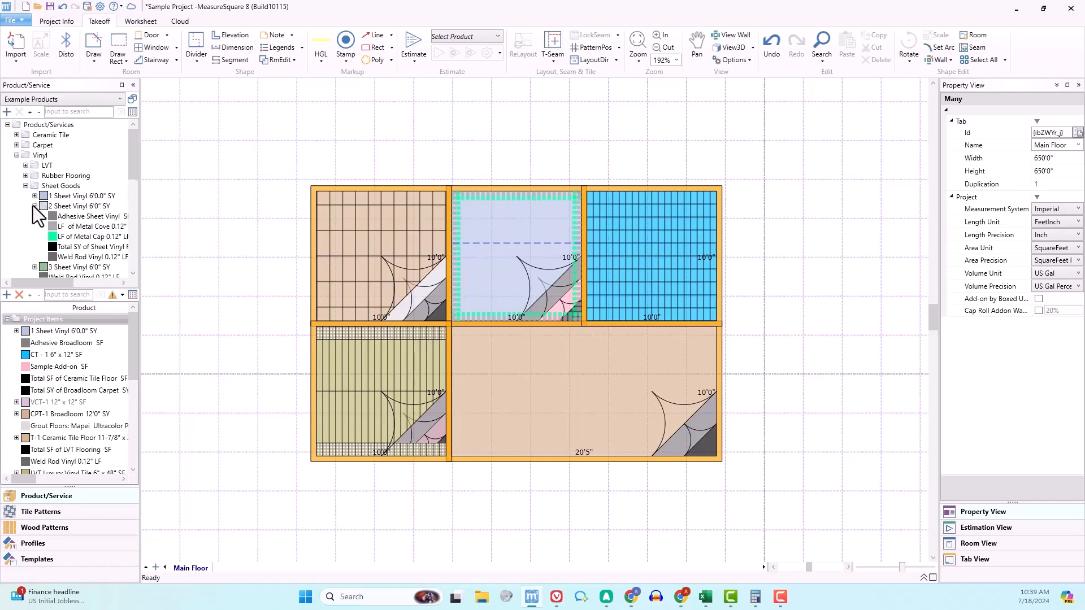
{"action": "left_click", "coordinate": [33, 216]}
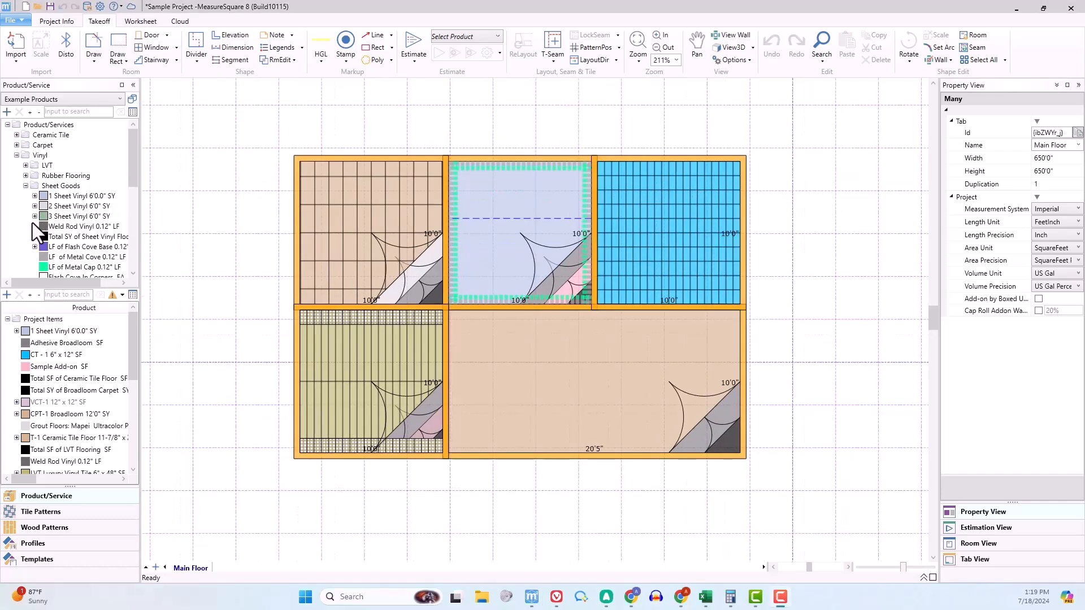
{"action": "left_click", "coordinate": [43, 319]}
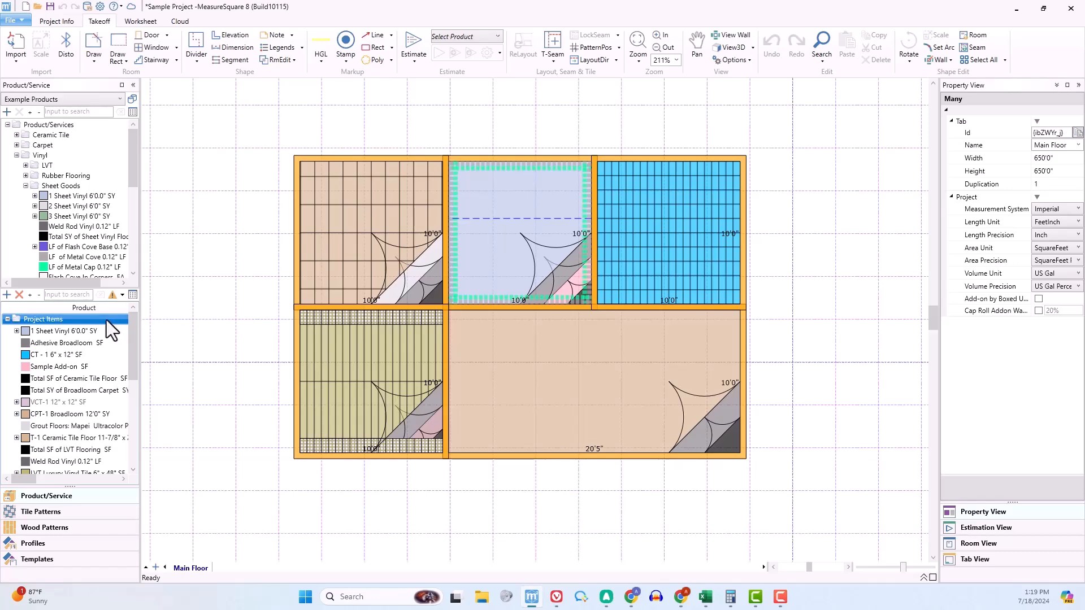
Open project #4073 Sample Project in MeasureSquare CRM
{"action": "double_click", "coordinate": [43, 318]}
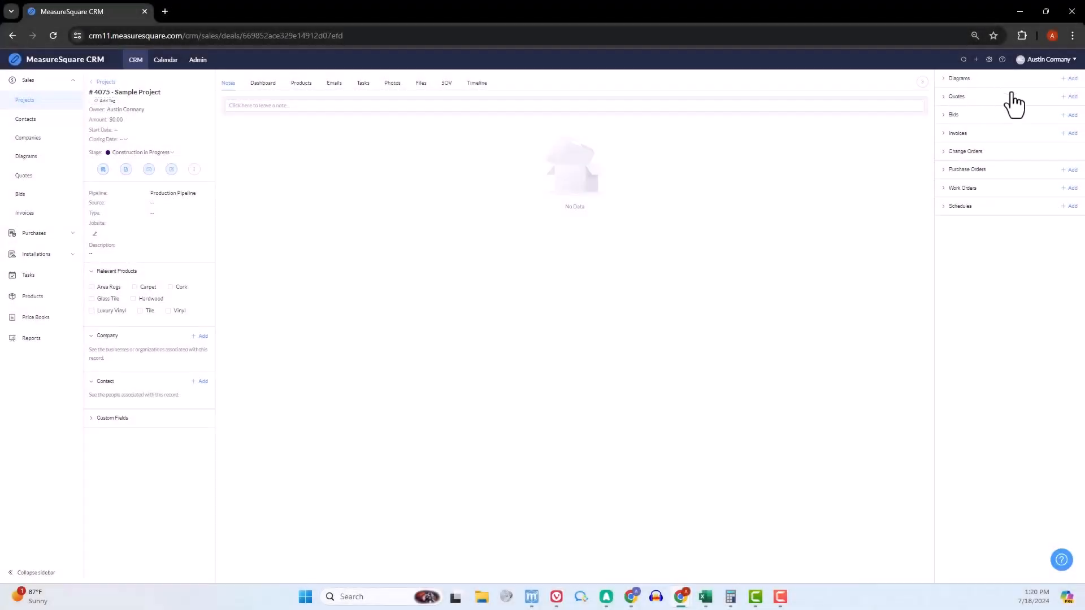
Attach the Sample Project diagram to project #4073, import its products, and view them
{"action": "left_click", "coordinate": [1072, 78]}
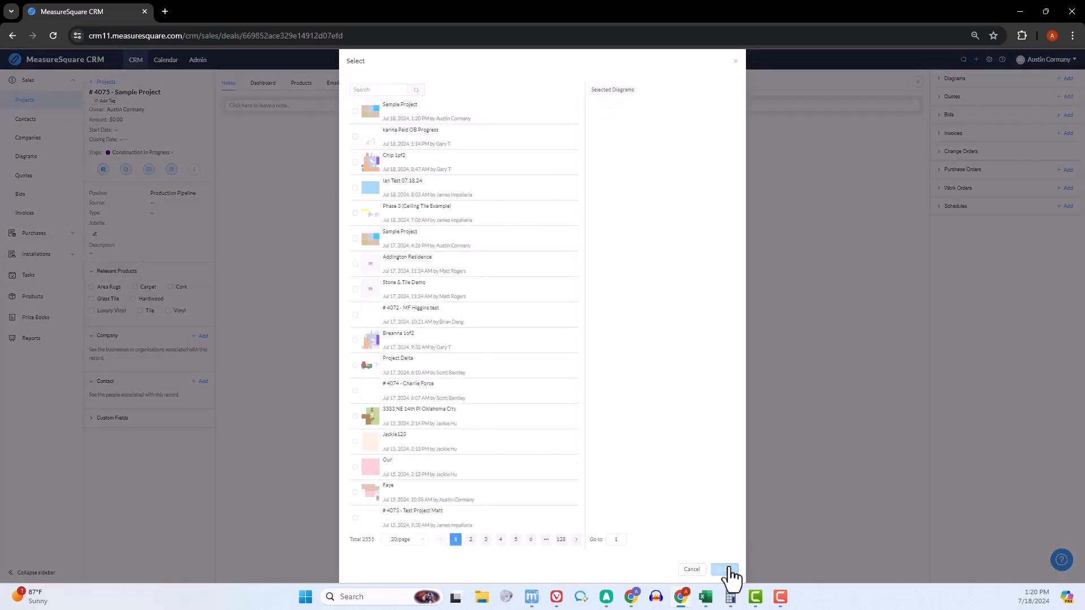
{"action": "left_click", "coordinate": [724, 569]}
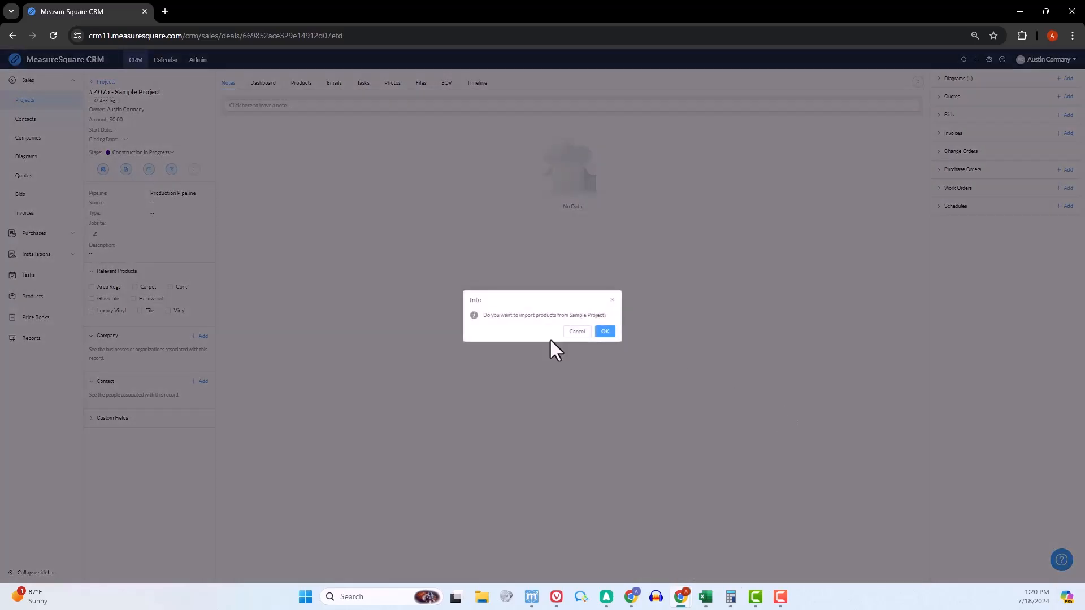
{"action": "left_click", "coordinate": [603, 332]}
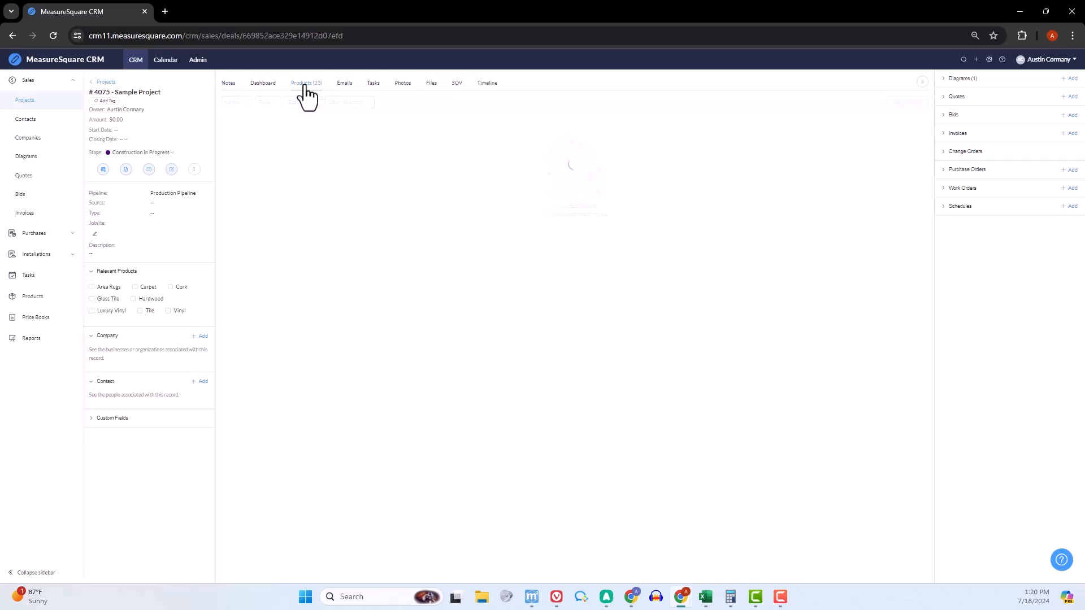
{"action": "left_click", "coordinate": [301, 82]}
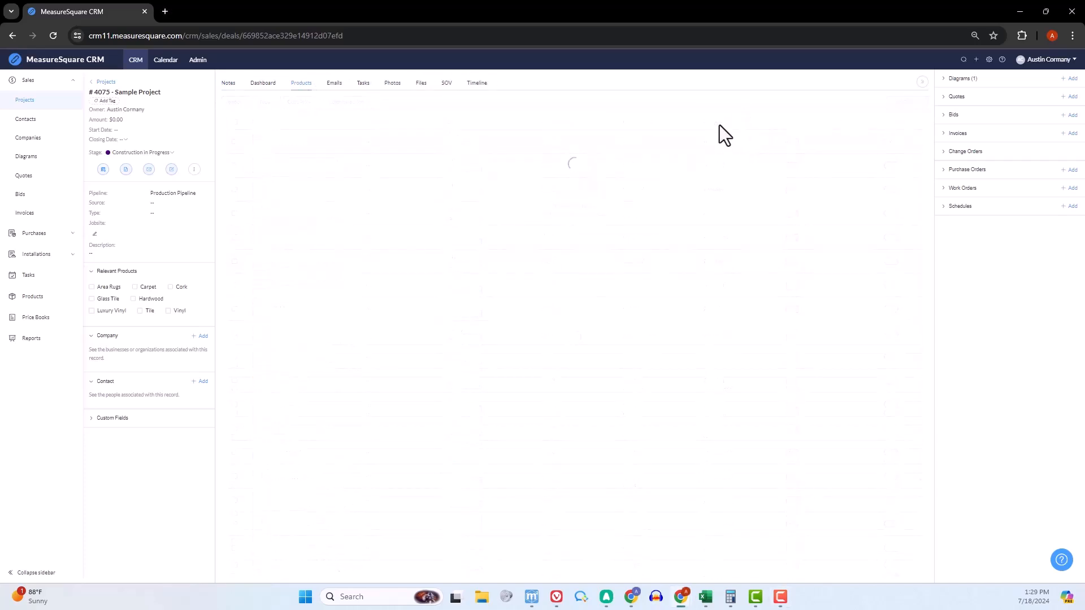
Send the Carpet Tile - 1 price request to Milliken and check the logged email
{"action": "left_click", "coordinate": [302, 82]}
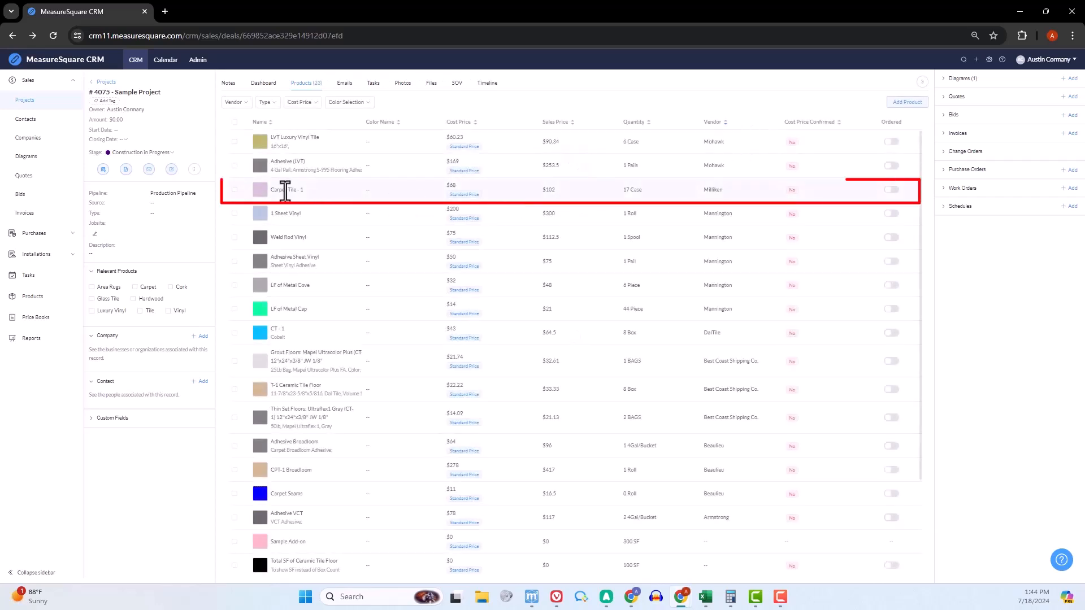
{"action": "left_click", "coordinate": [234, 190]}
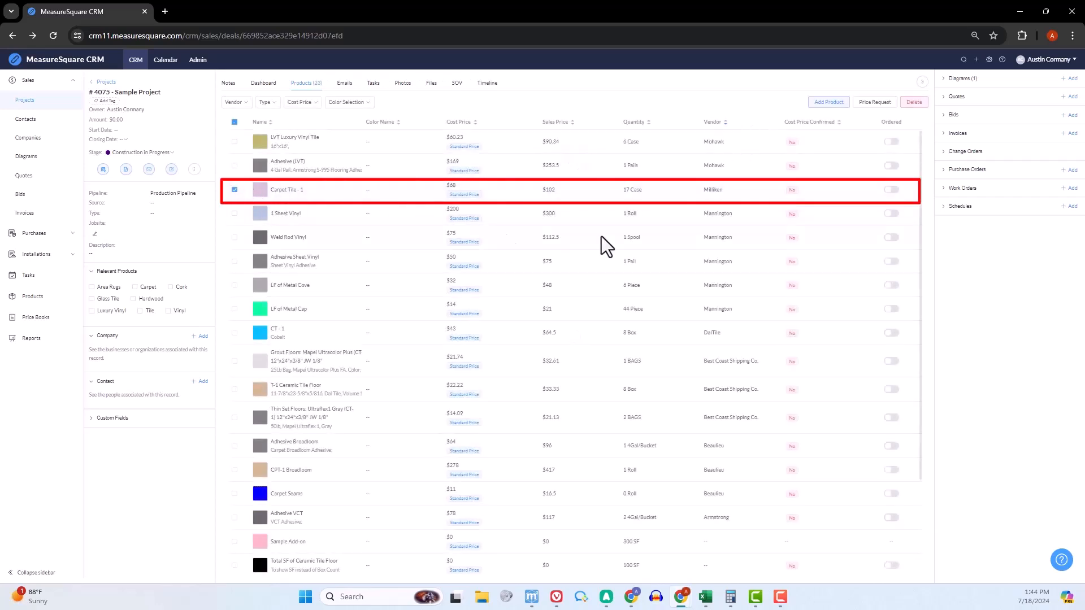
{"action": "left_click", "coordinate": [874, 102]}
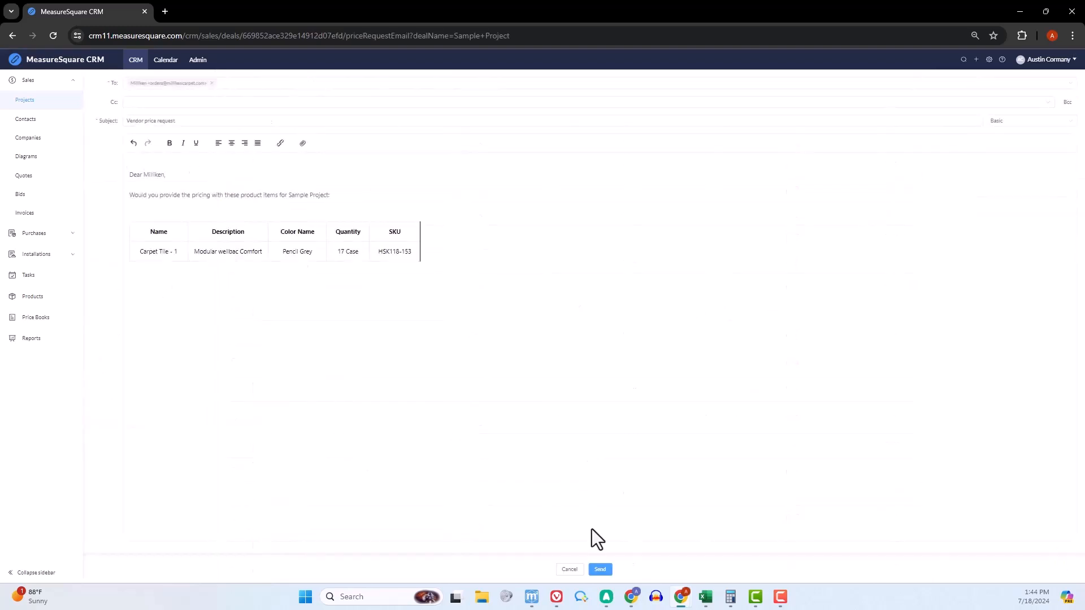
{"action": "left_click", "coordinate": [599, 569]}
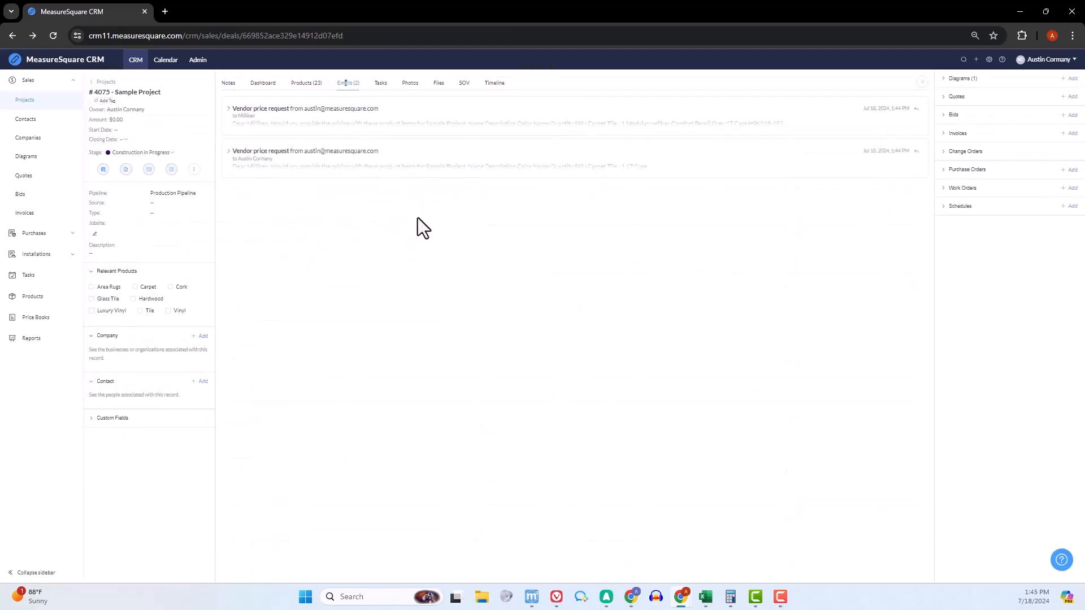
{"action": "left_click", "coordinate": [229, 109]}
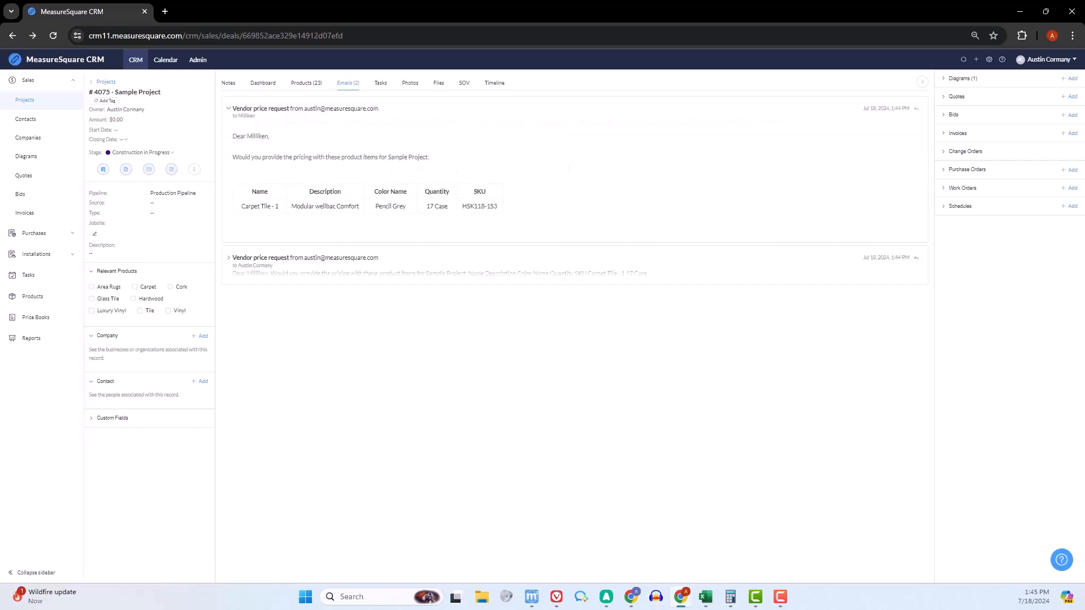
{"action": "left_click", "coordinate": [303, 83]}
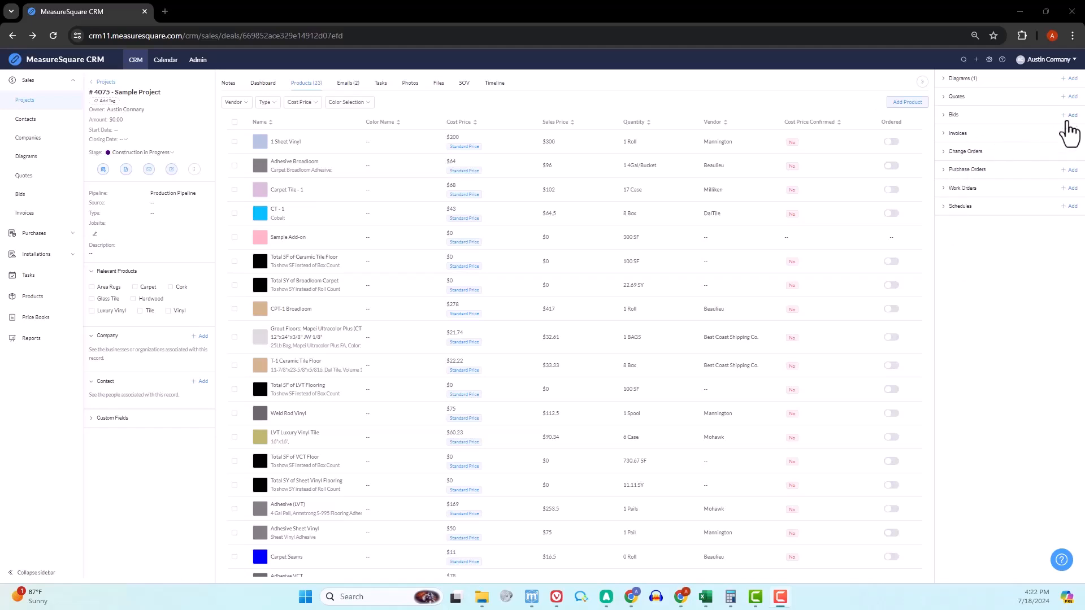
Create Bid-00000173 and import the Sample Project diagram's products grouped by trade
{"action": "left_click", "coordinate": [1070, 115]}
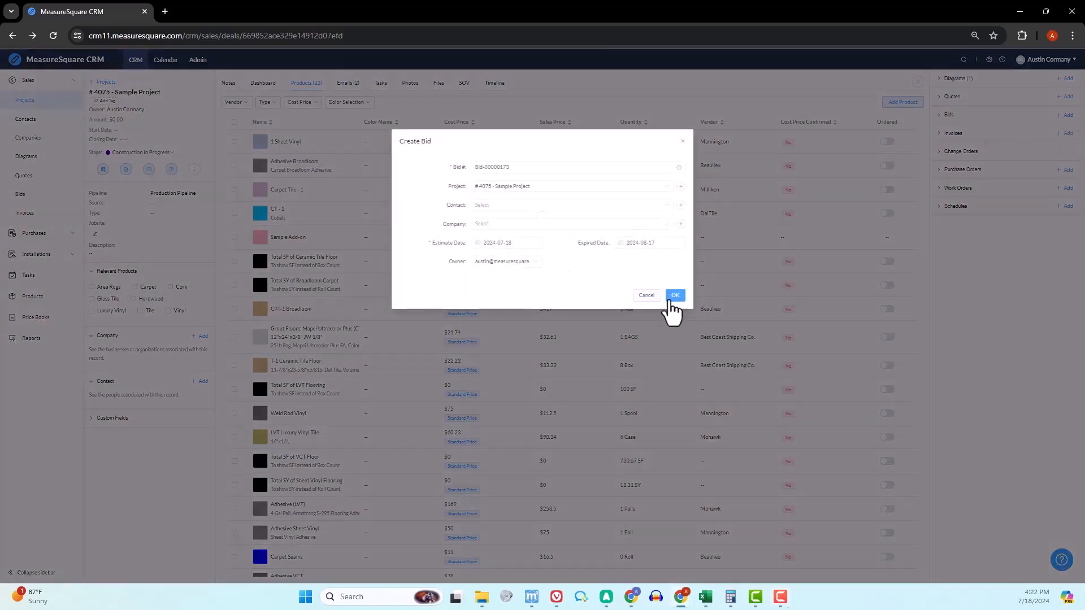
{"action": "left_click", "coordinate": [674, 295]}
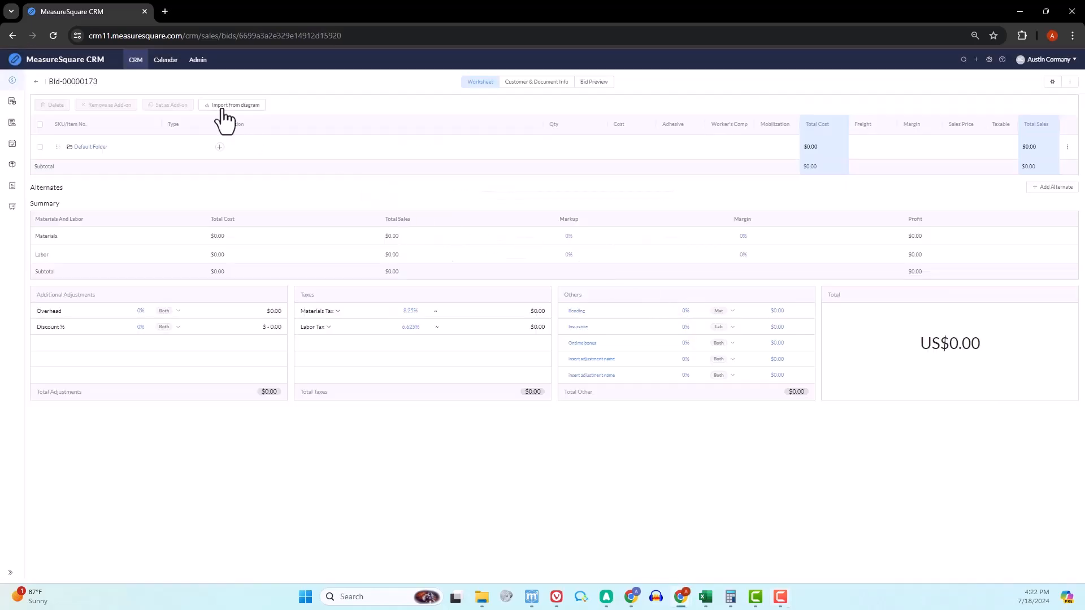
{"action": "left_click", "coordinate": [232, 105]}
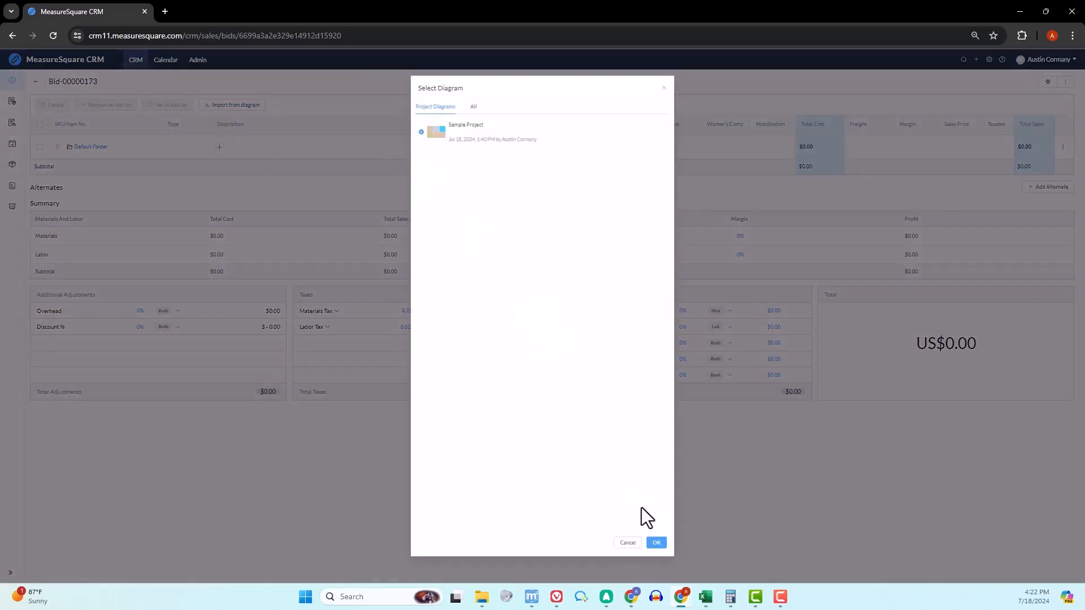
{"action": "left_click", "coordinate": [655, 542]}
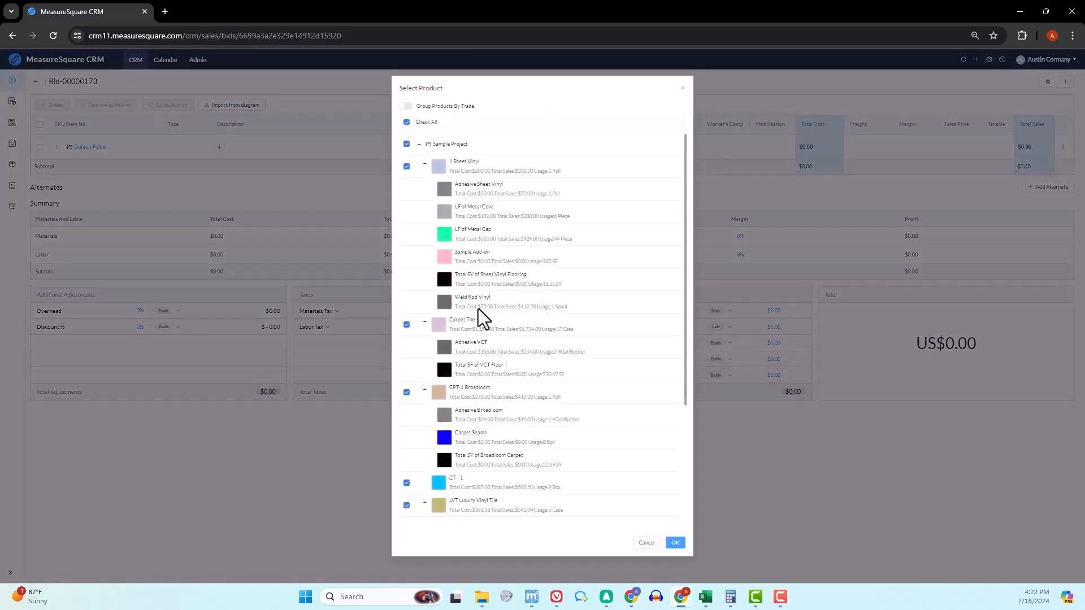
{"action": "left_click", "coordinate": [406, 105]}
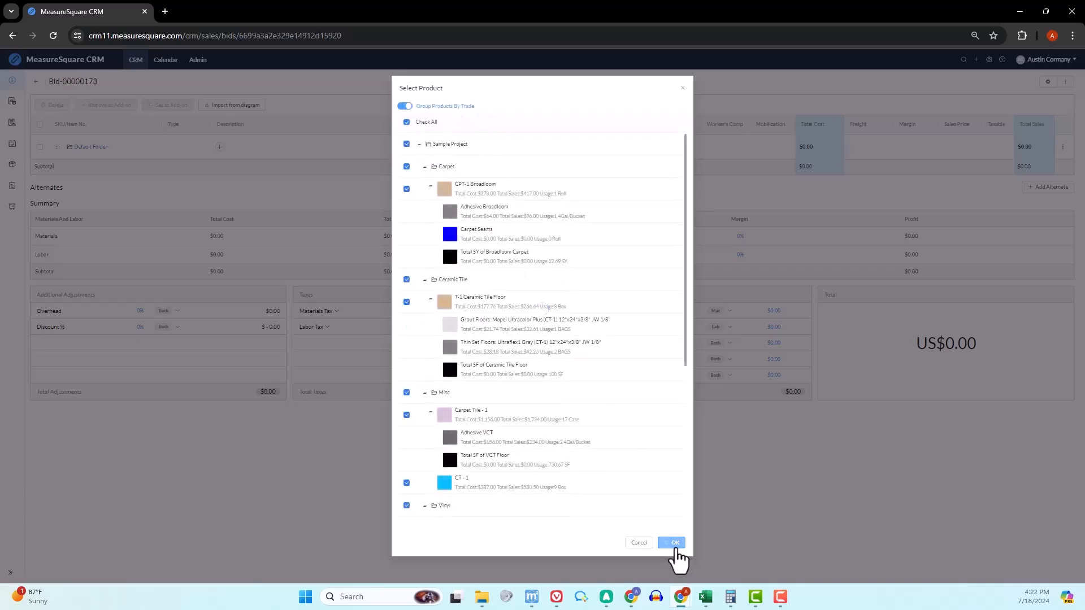
{"action": "left_click", "coordinate": [670, 543]}
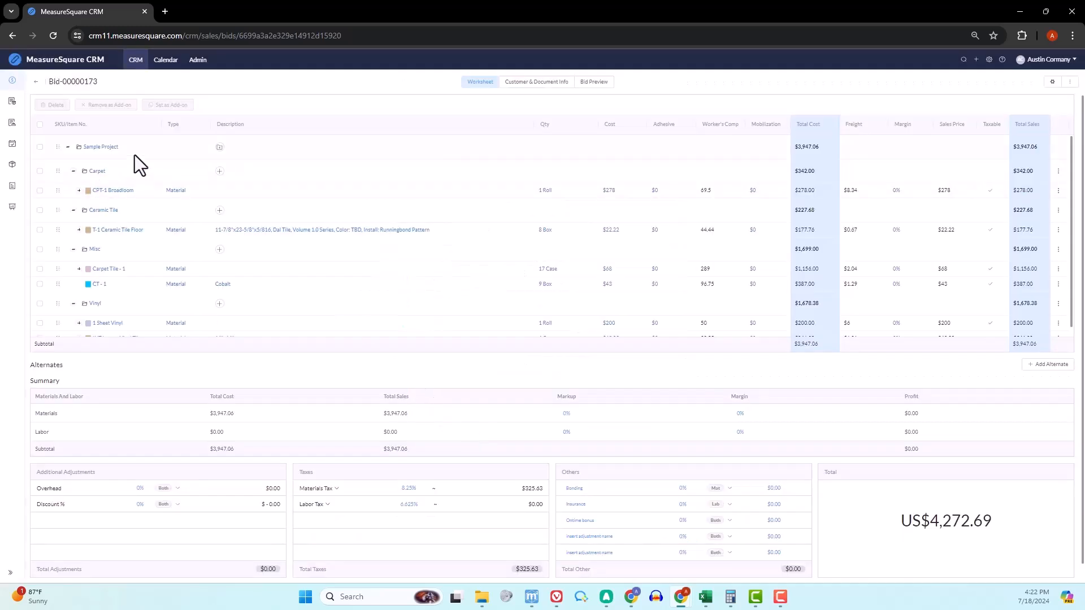
Toggle the trade groups, including Vinyl, and scroll through the bid's products
{"action": "left_click", "coordinate": [73, 170]}
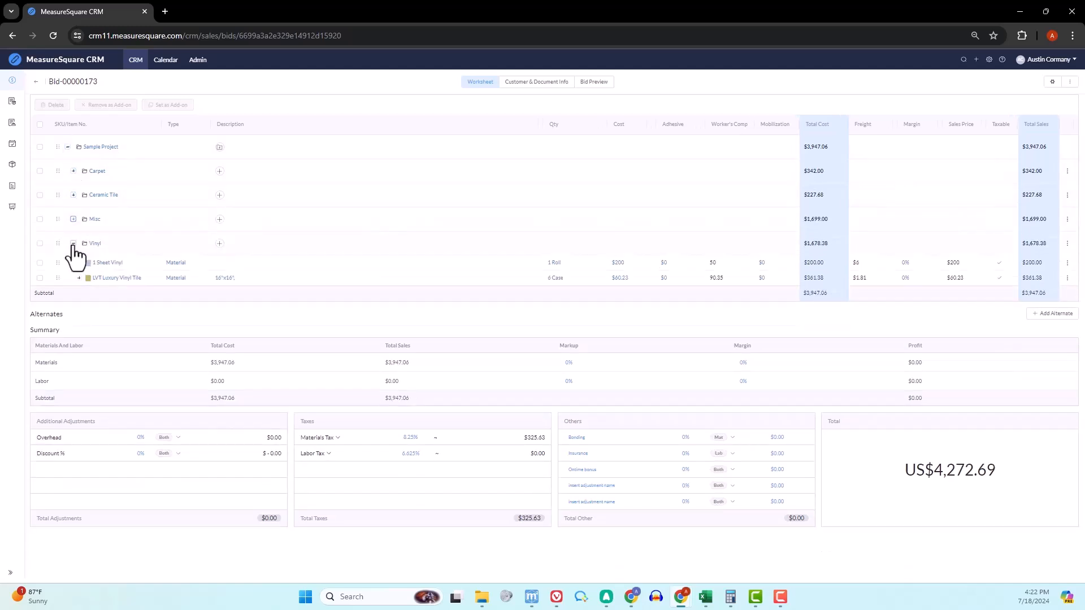
{"action": "left_click", "coordinate": [73, 242]}
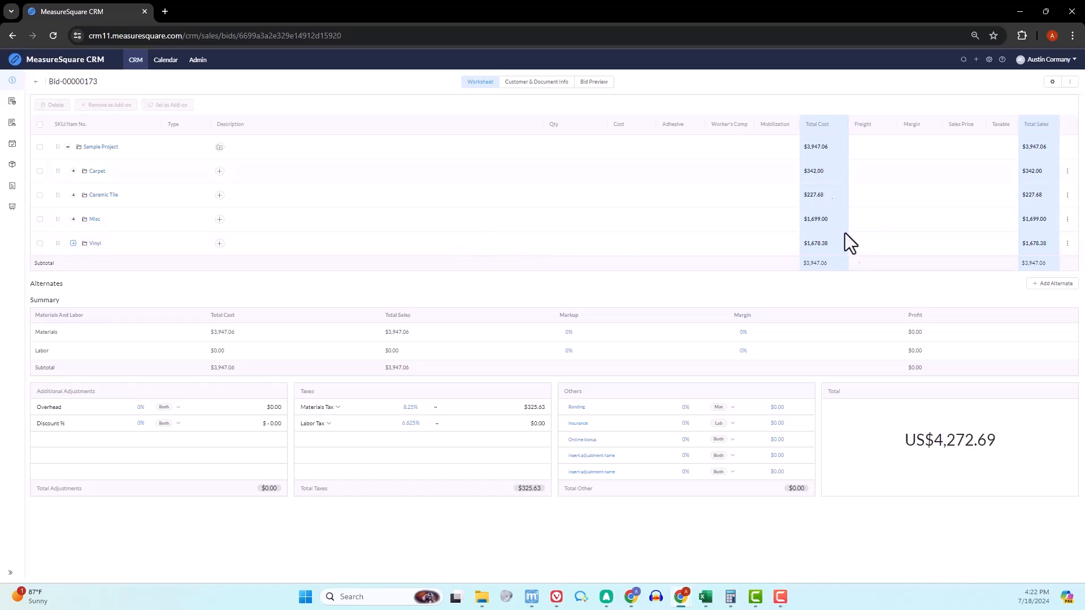
{"action": "left_click", "coordinate": [74, 171]}
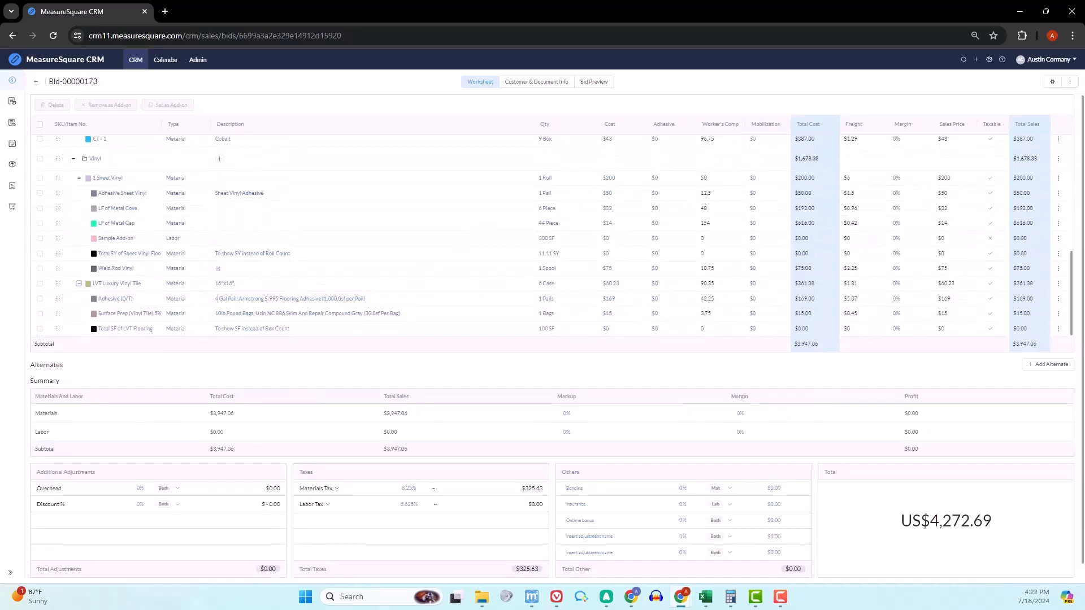
{"action": "scroll", "scroll_direction": "up", "scroll_amount": 3}
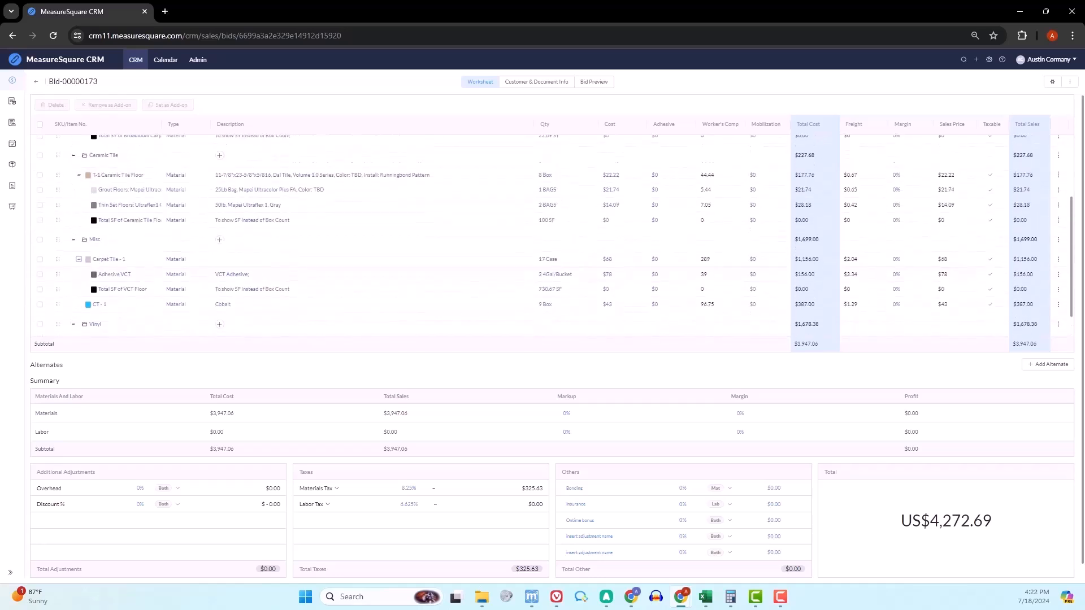
{"action": "scroll", "scroll_direction": "up", "scroll_amount": 3}
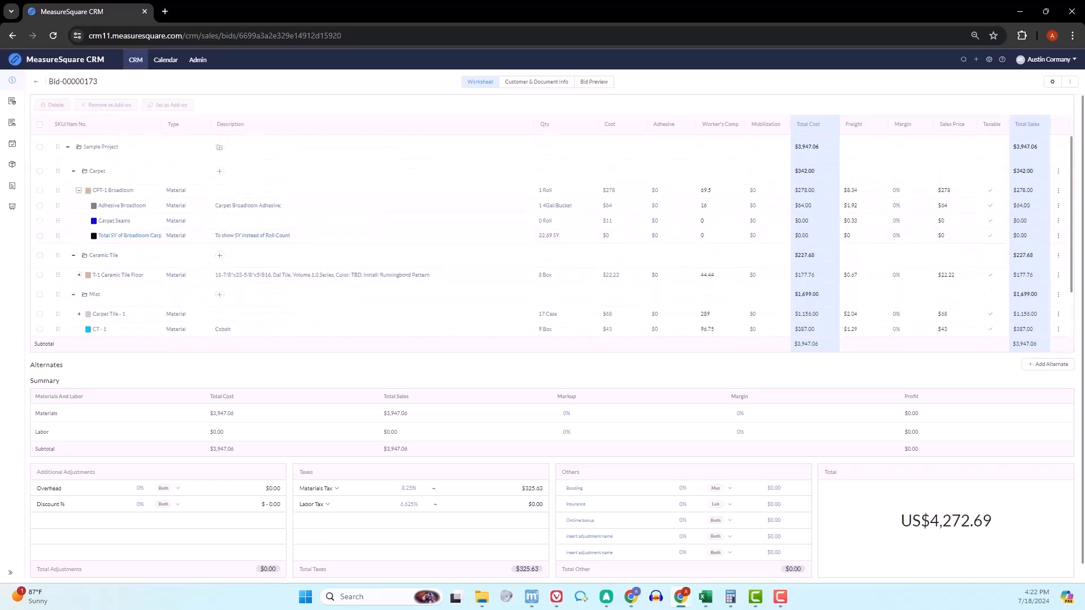
Collapse CPT-1 Broadloom and all trades to Carpet, Ceramic Tile, Misc, Vinyl subtotals ($3,947.06)
{"action": "left_click", "coordinate": [87, 191]}
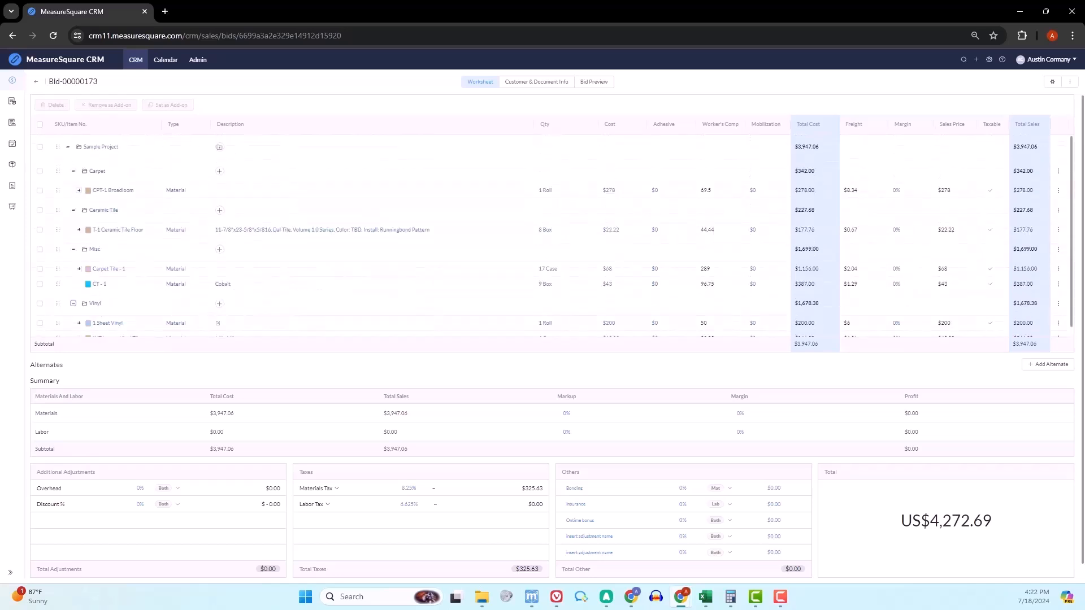
{"action": "left_click", "coordinate": [73, 303]}
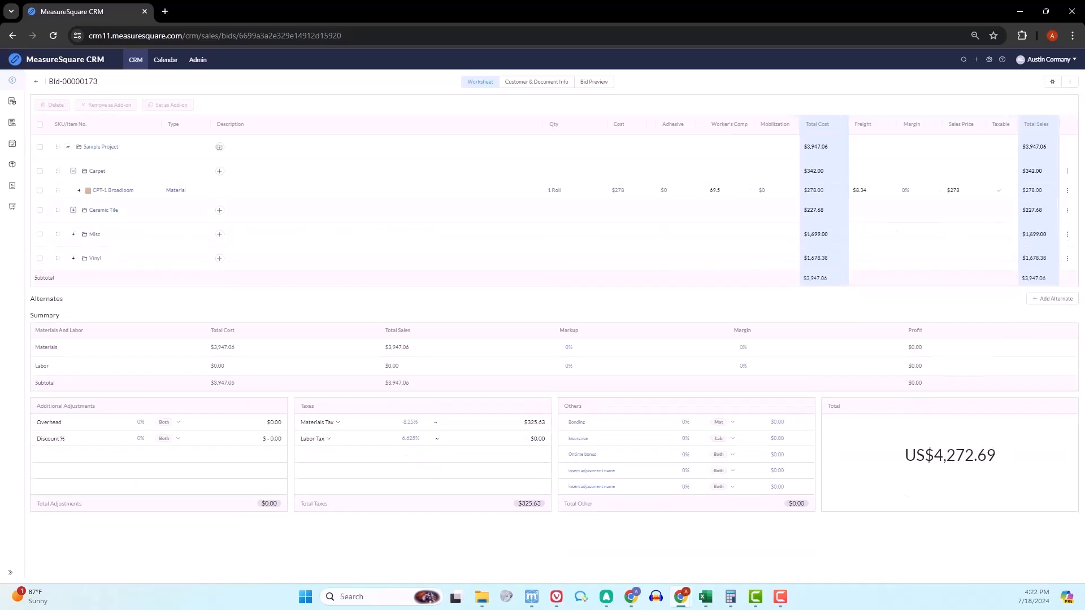
{"action": "left_click", "coordinate": [73, 171]}
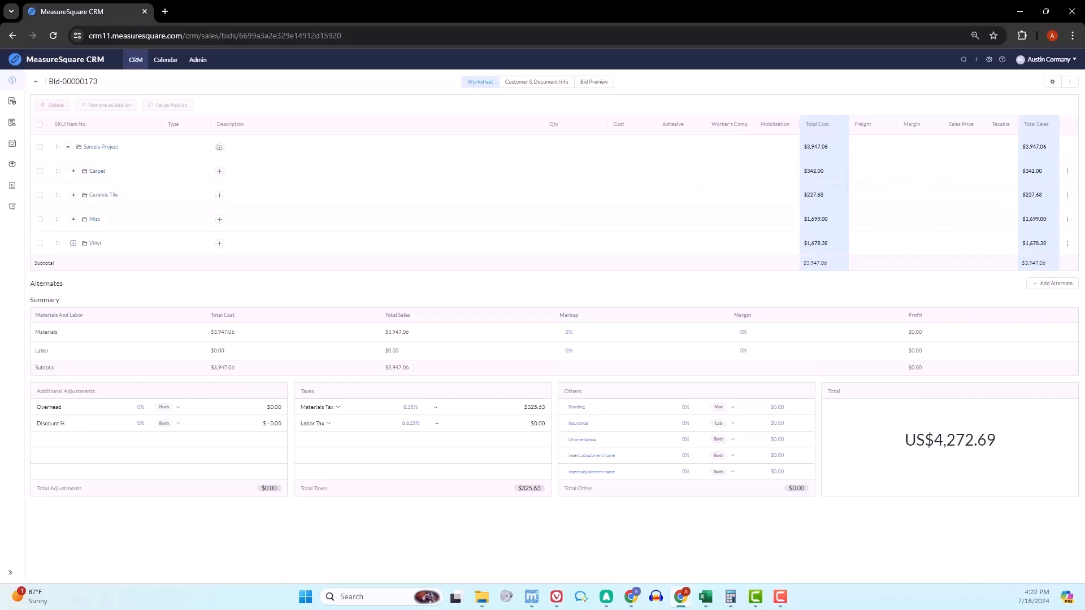
{"action": "mouse_move", "coordinate": [833, 425]}
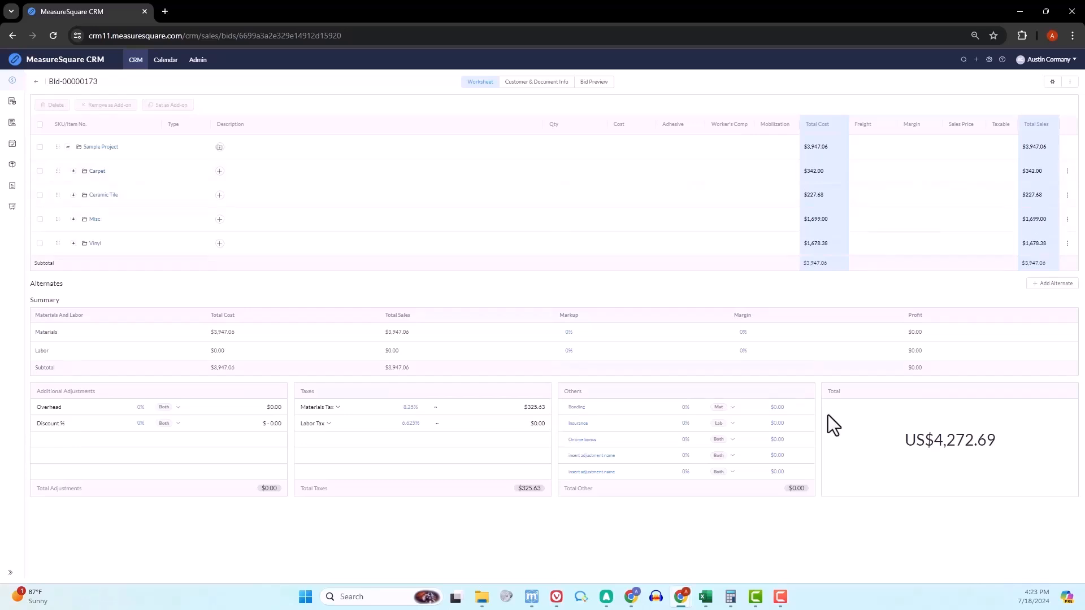
{"action": "mouse_move", "coordinate": [594, 82]}
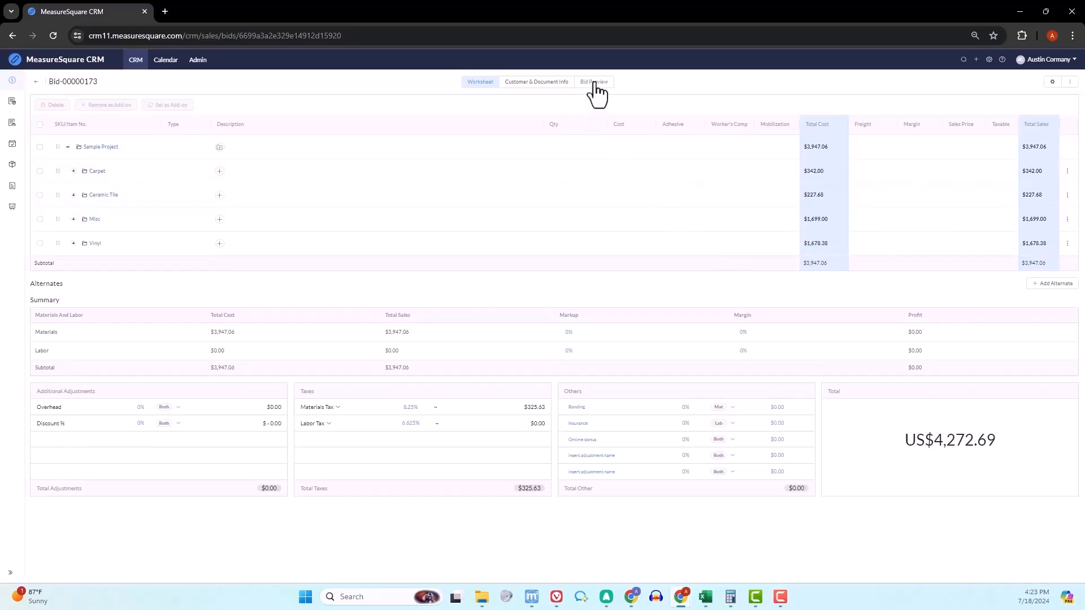
Preview the #4075 Sample Project Bid Proposal down to its trade amounts and US$4,272.69 total
{"action": "left_click", "coordinate": [592, 81]}
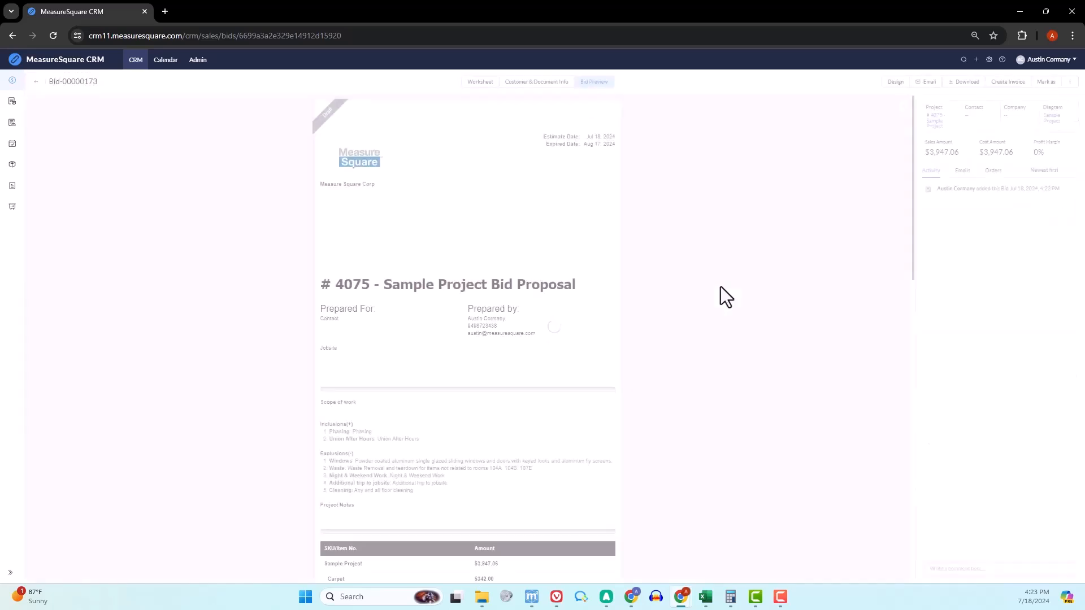
{"action": "scroll", "scroll_direction": "down", "scroll_amount": 3}
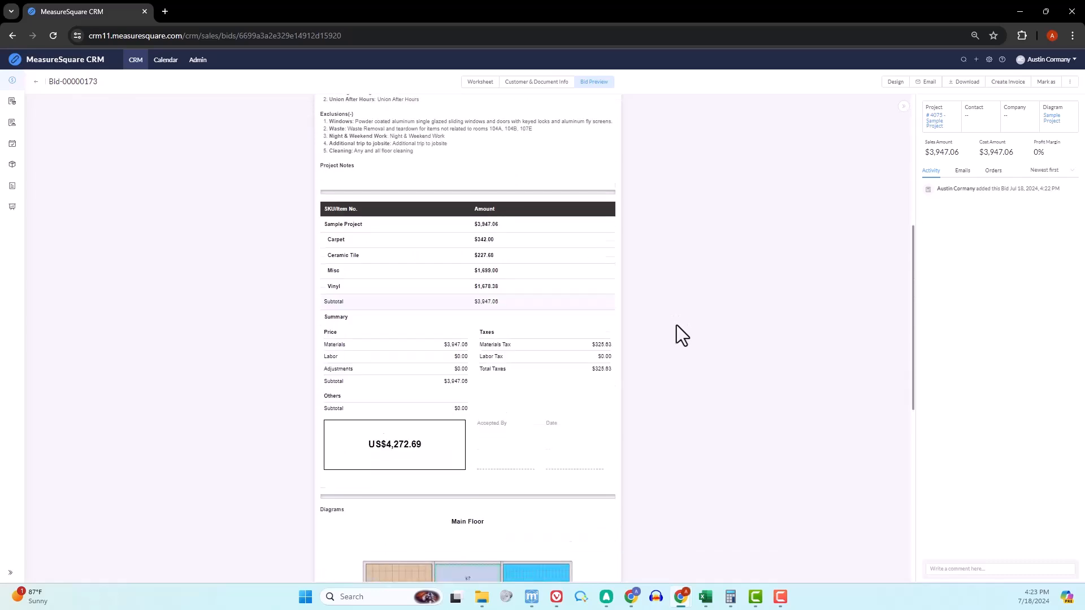
{"action": "scroll", "scroll_direction": "down", "scroll_amount": 3}
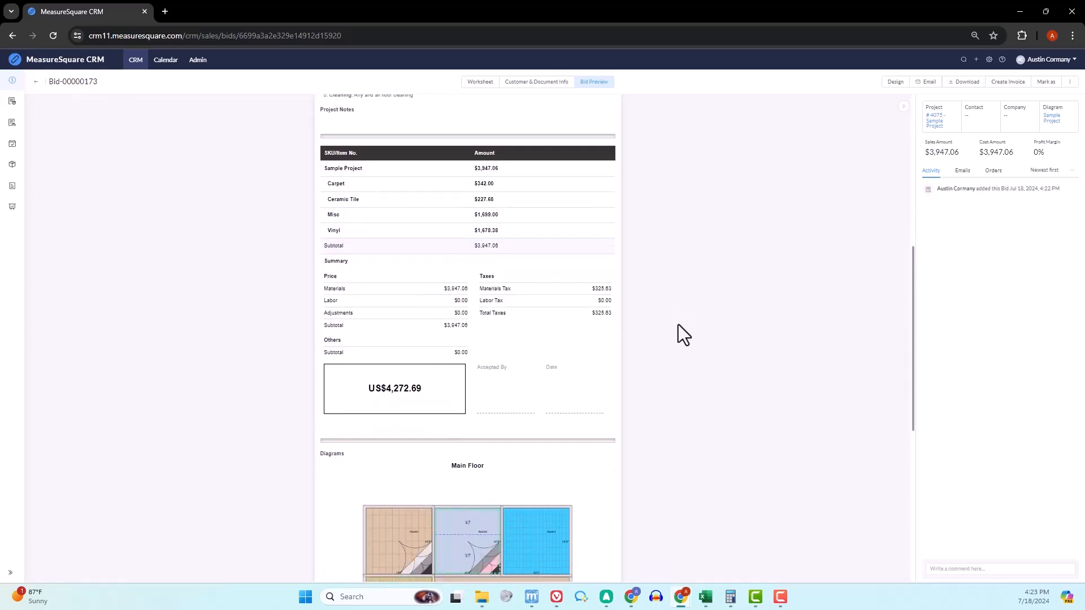